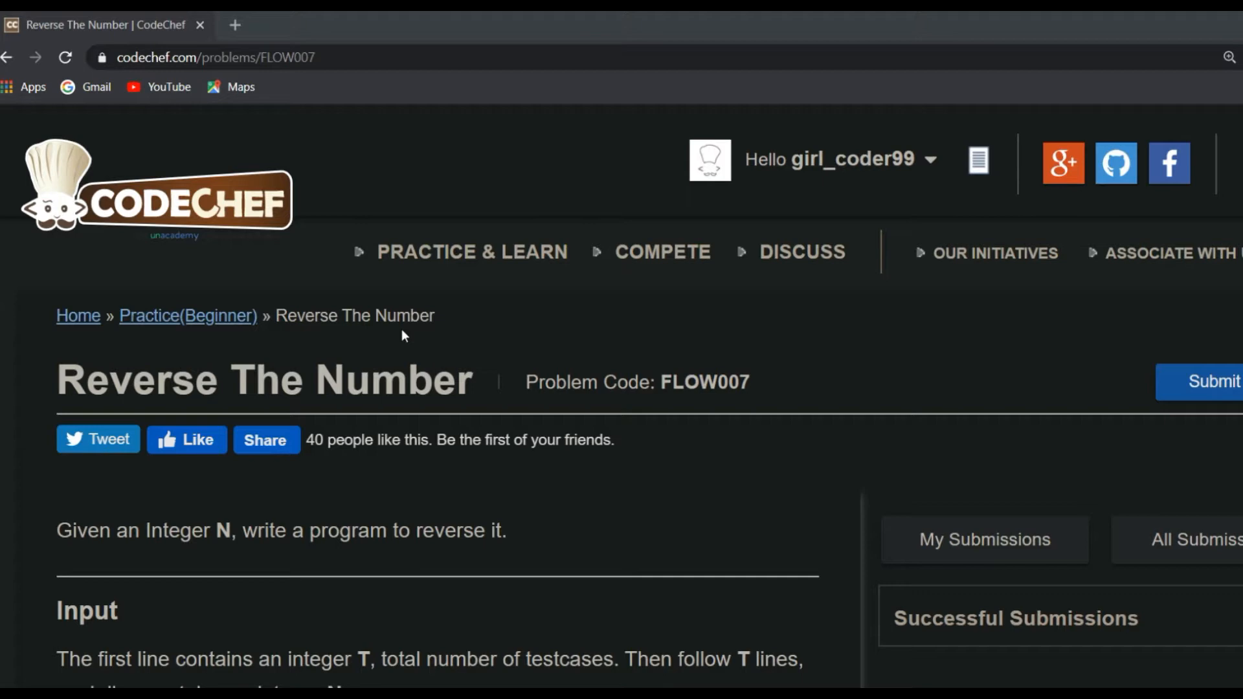
Step: Scroll through the FLOW007 problem statement and go to its Submit page
scroll(down, 3)
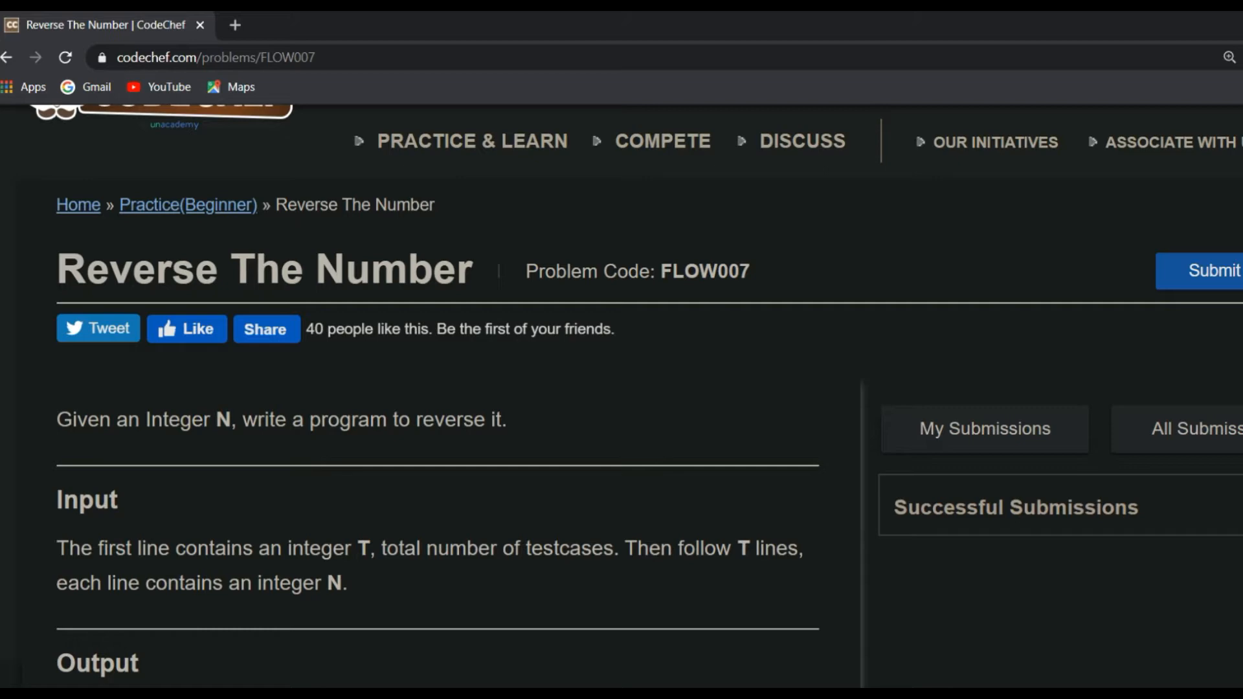
mouse_move(463, 588)
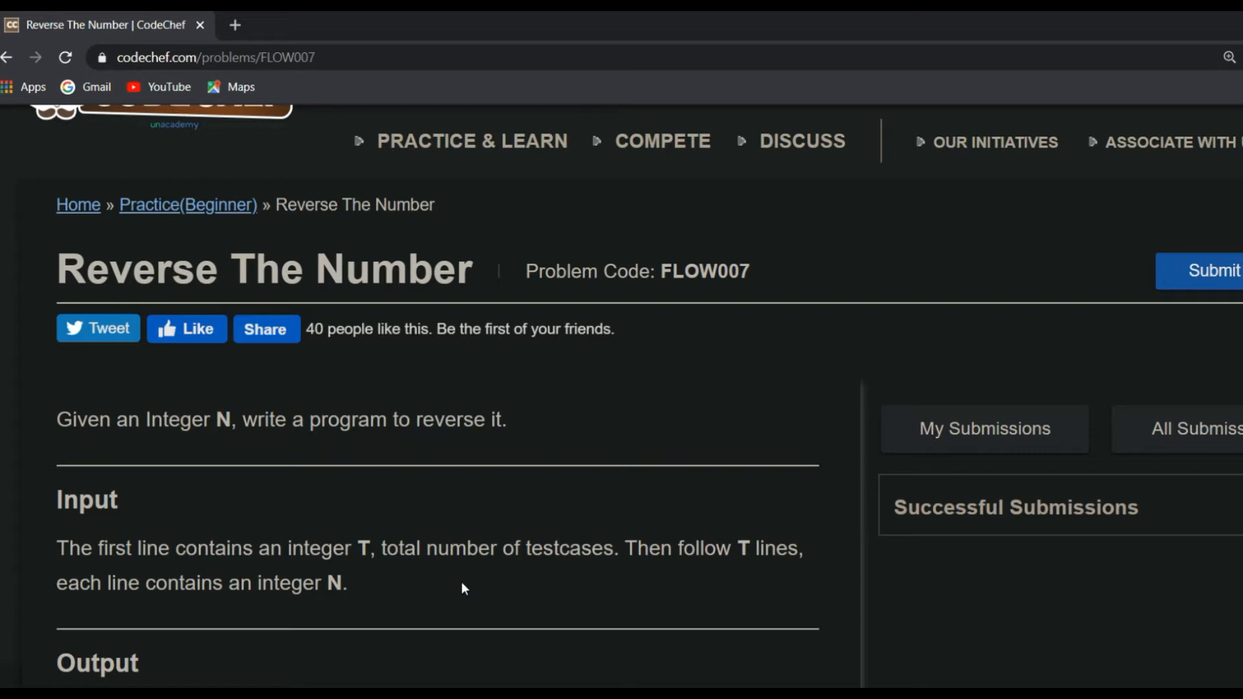
scroll(down, 3)
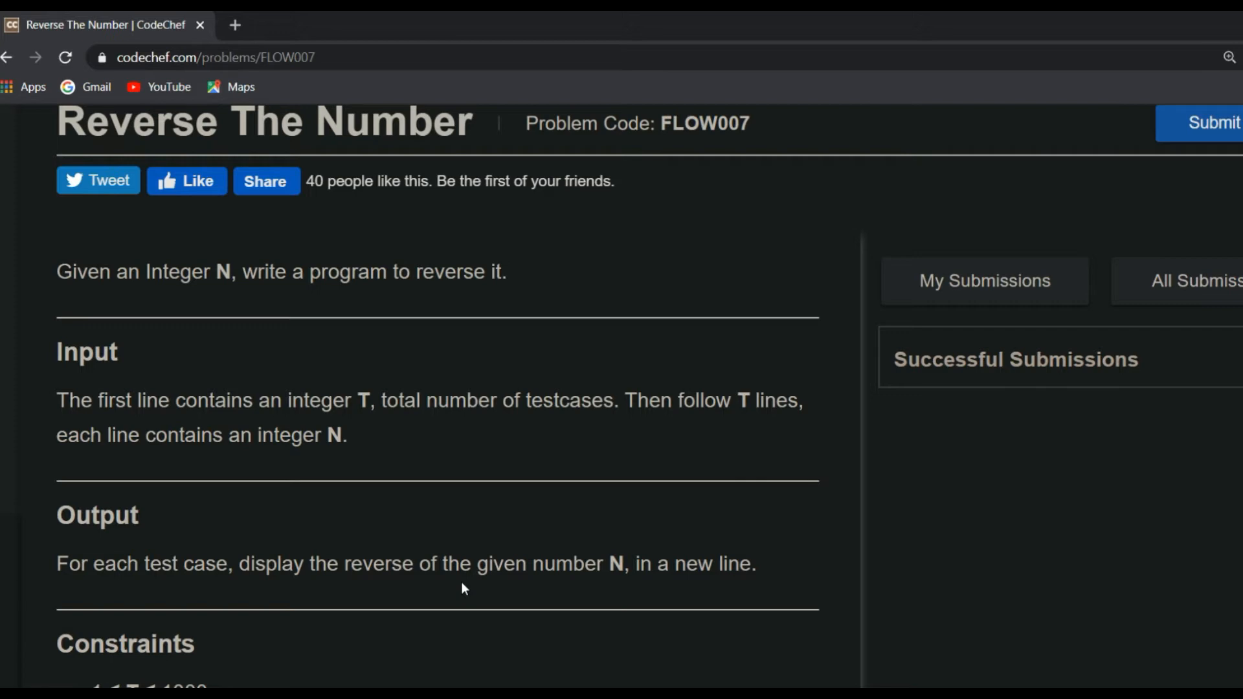
scroll(down, 3)
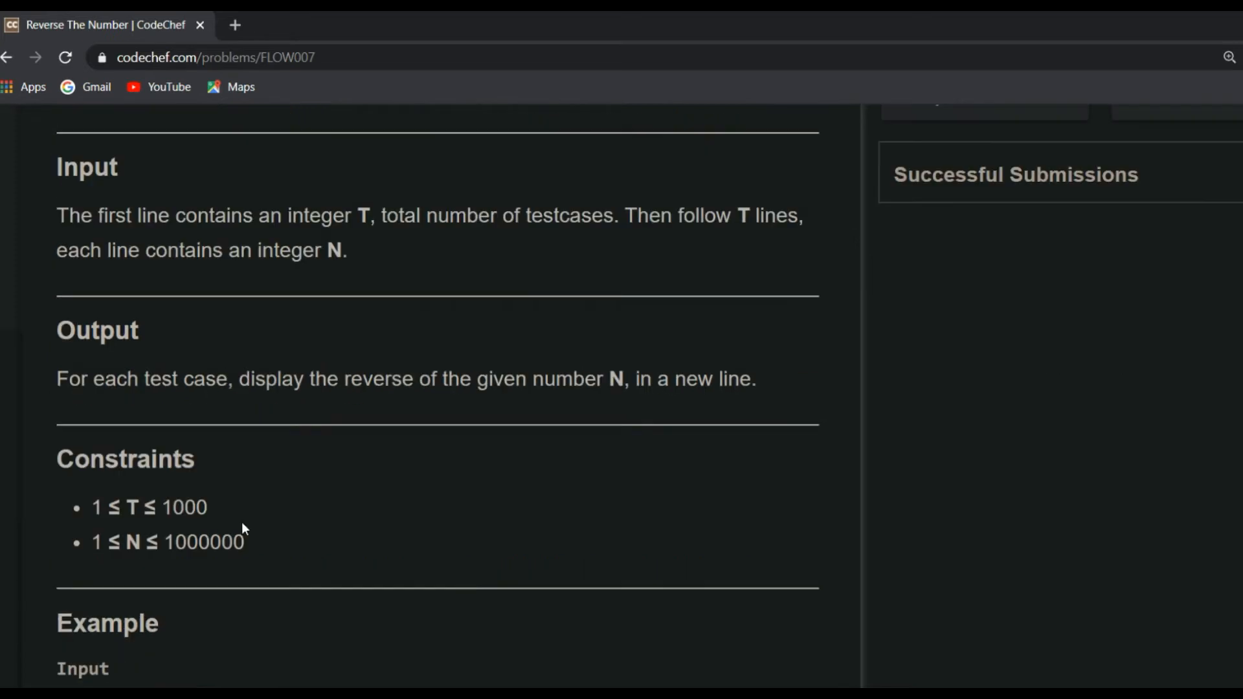
mouse_move(238, 508)
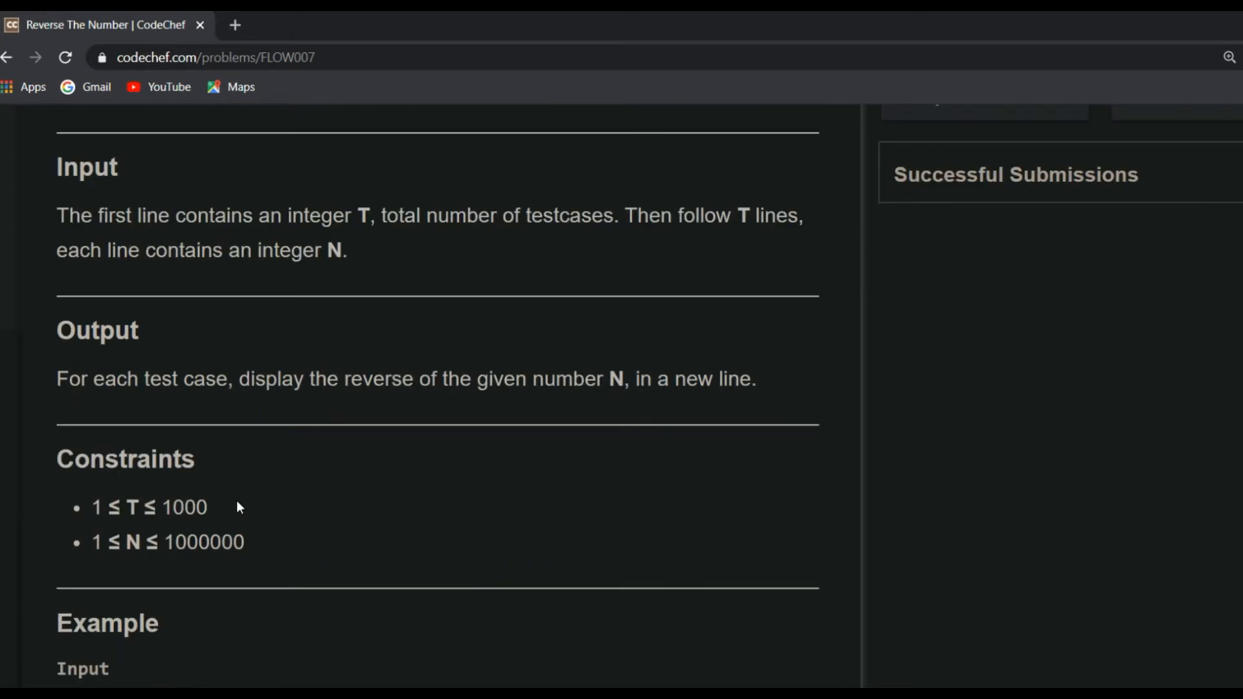
mouse_move(264, 547)
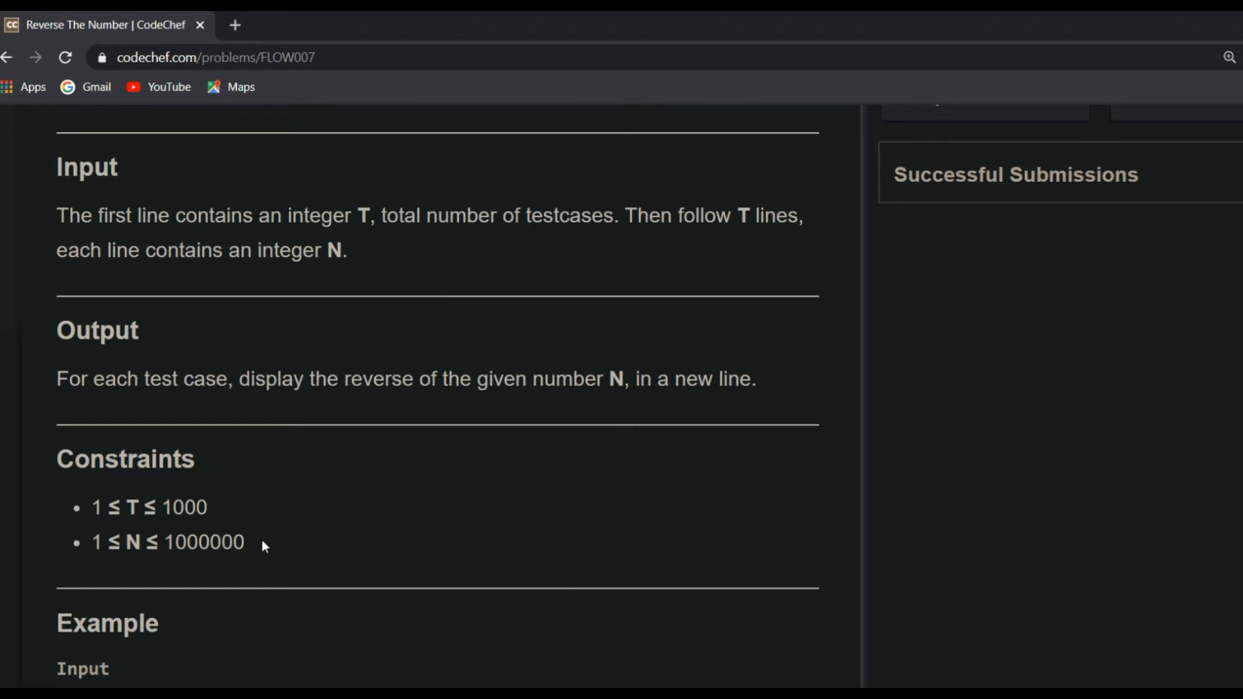
scroll(down, 3)
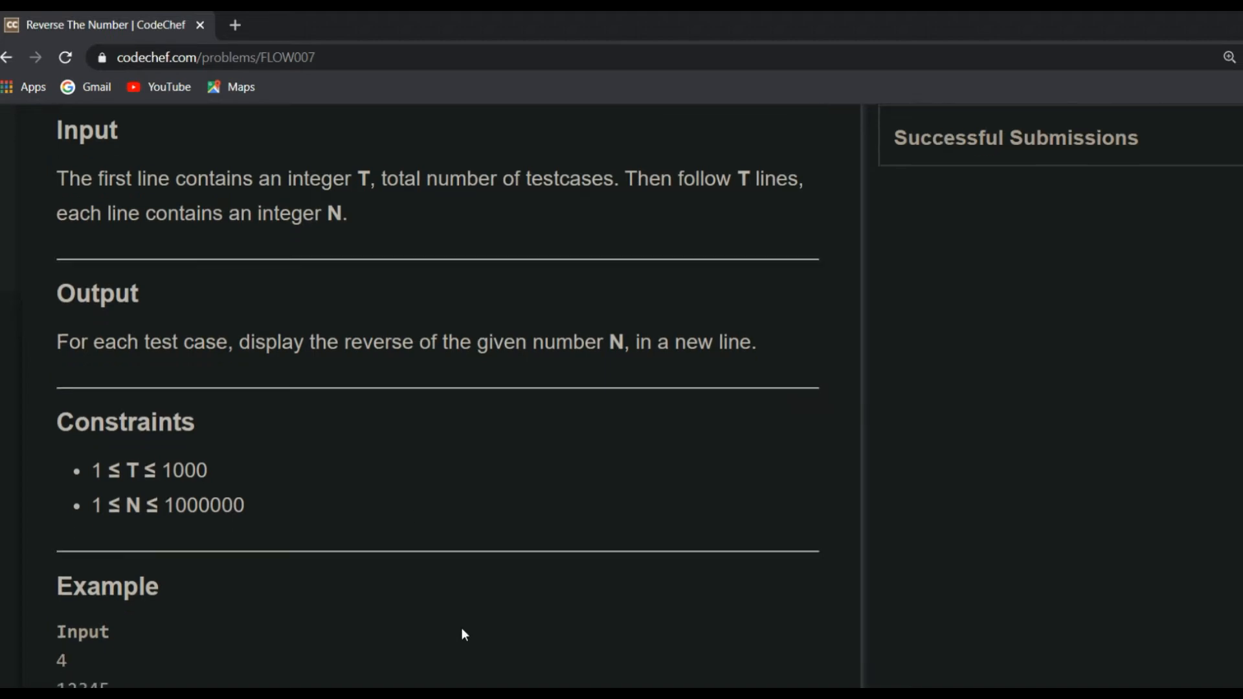
scroll(down, 3)
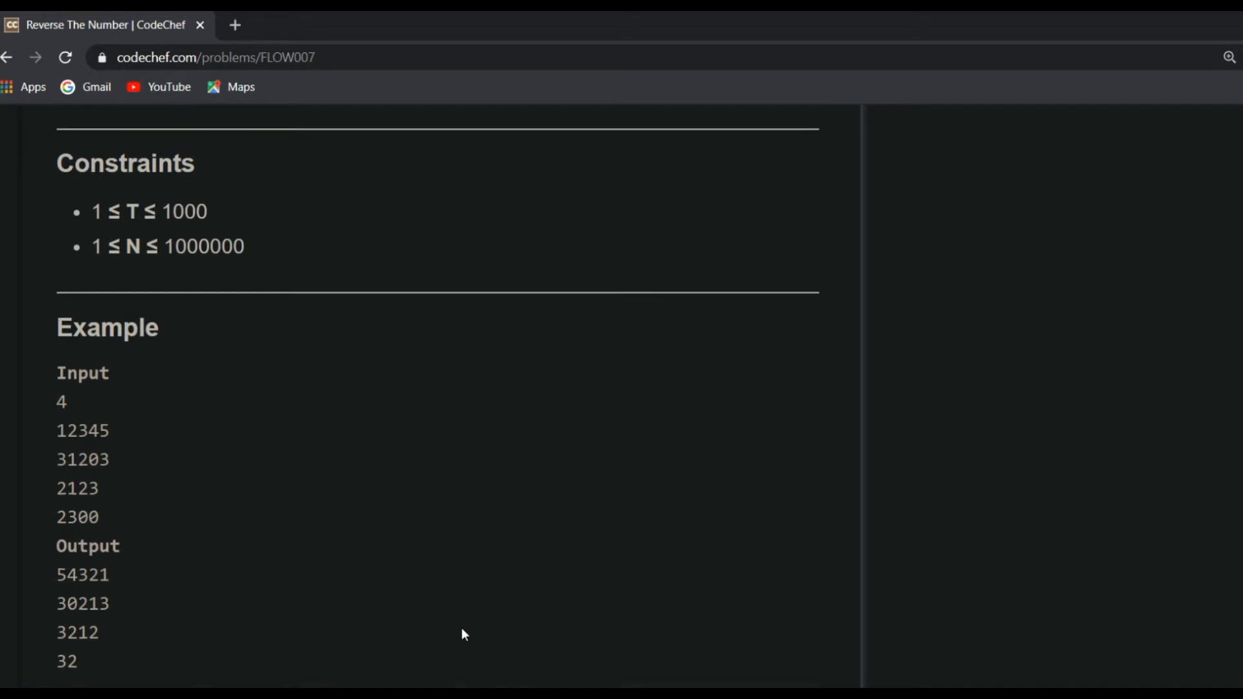
scroll(down, 3)
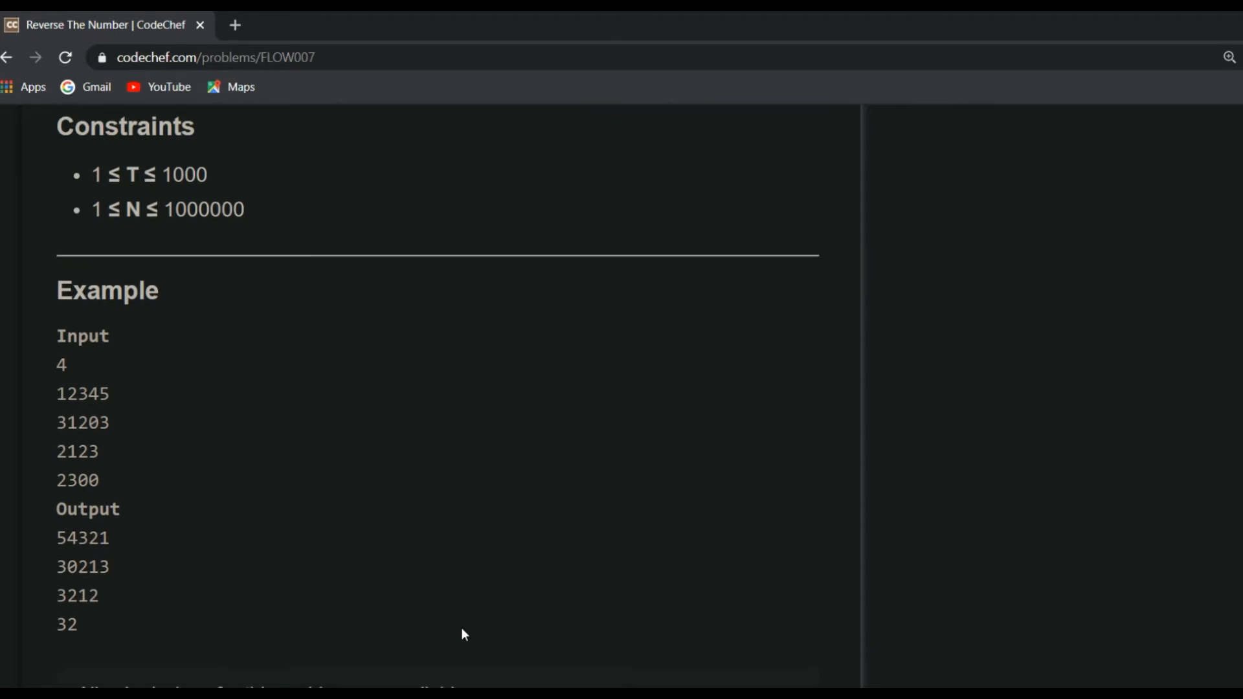
scroll(down, 3)
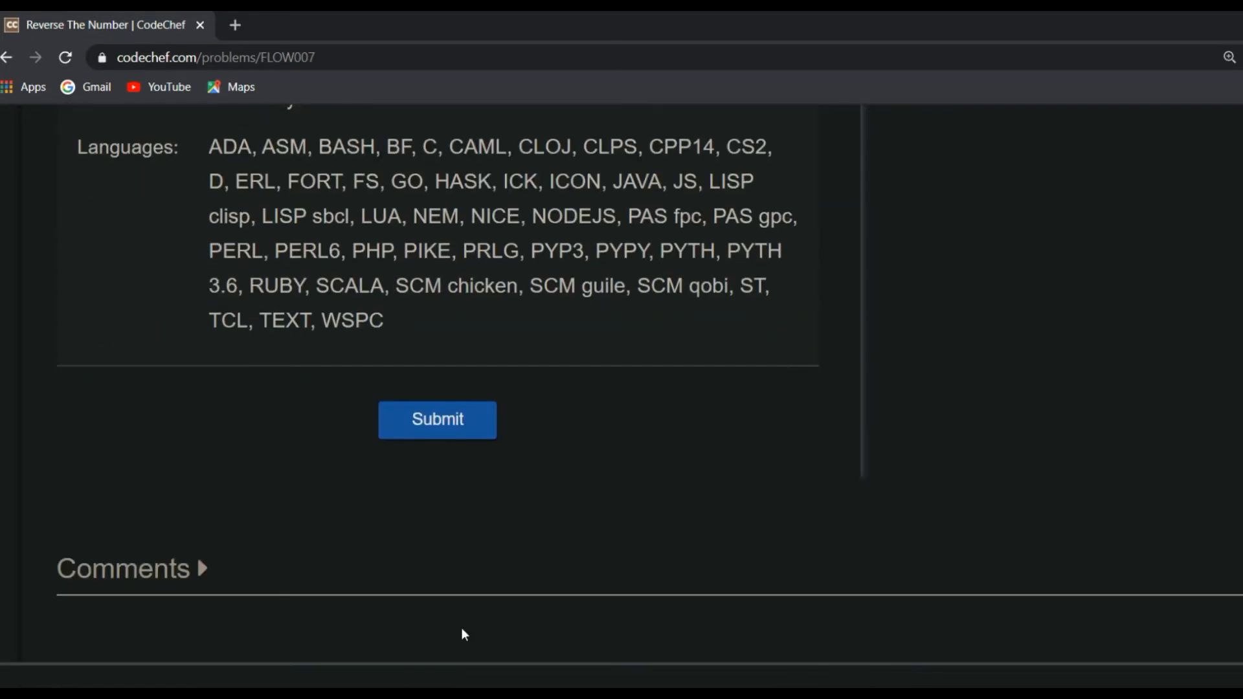
click(436, 420)
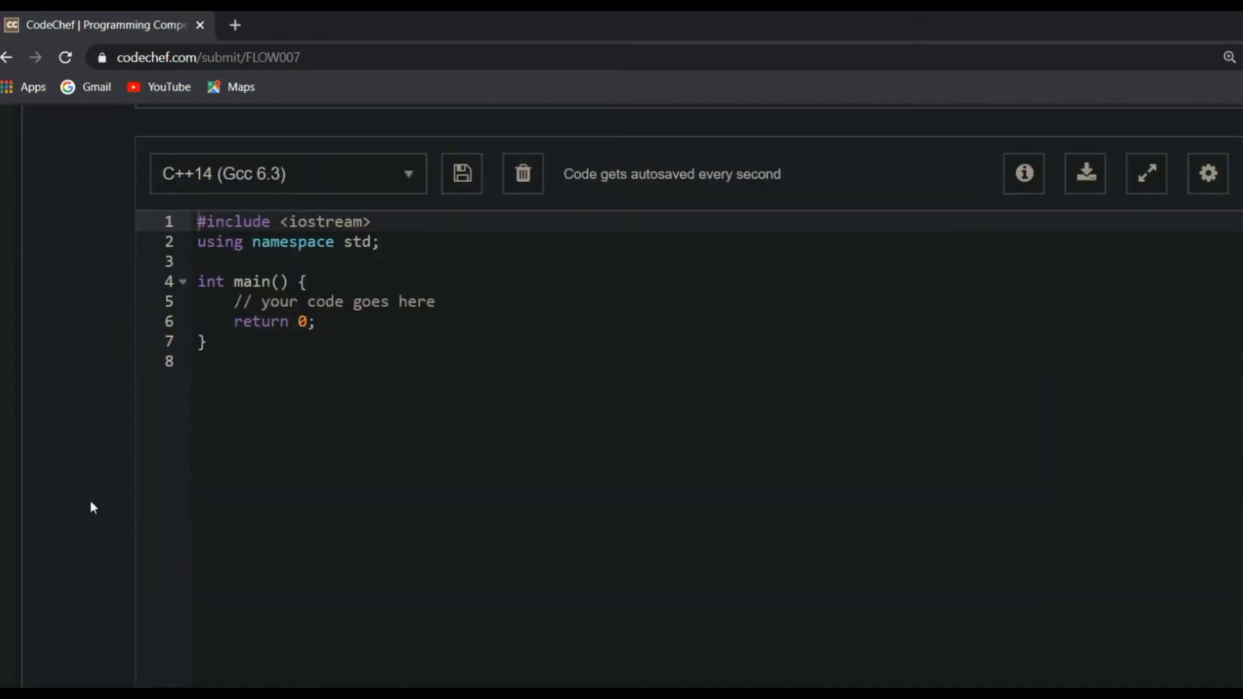
Step: Choose PYTH 3.6 as the solution language and focus the empty code editor
click(408, 174)
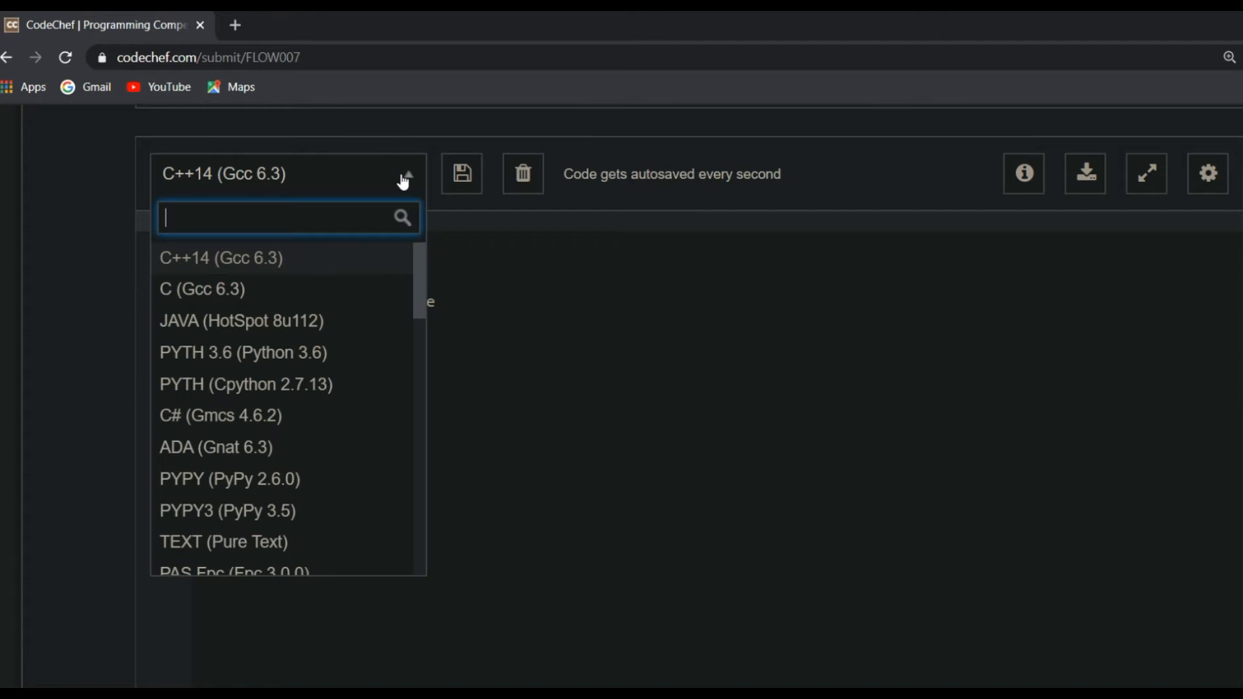
click(244, 352)
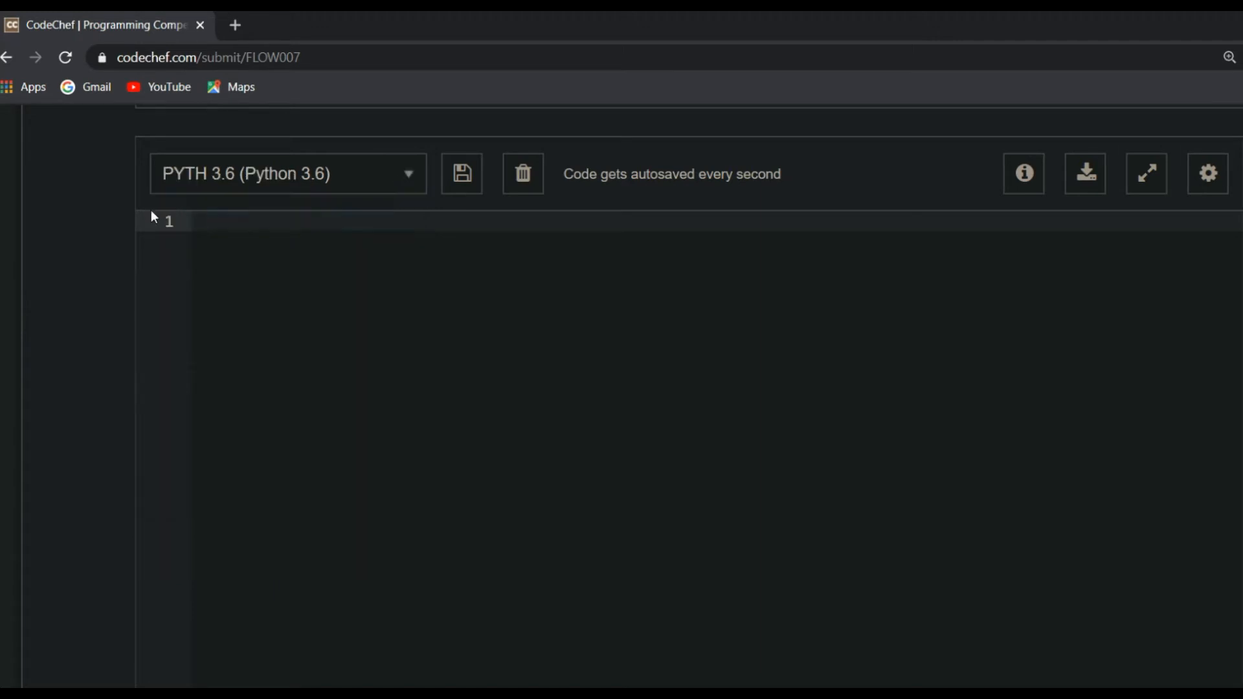
mouse_move(462, 173)
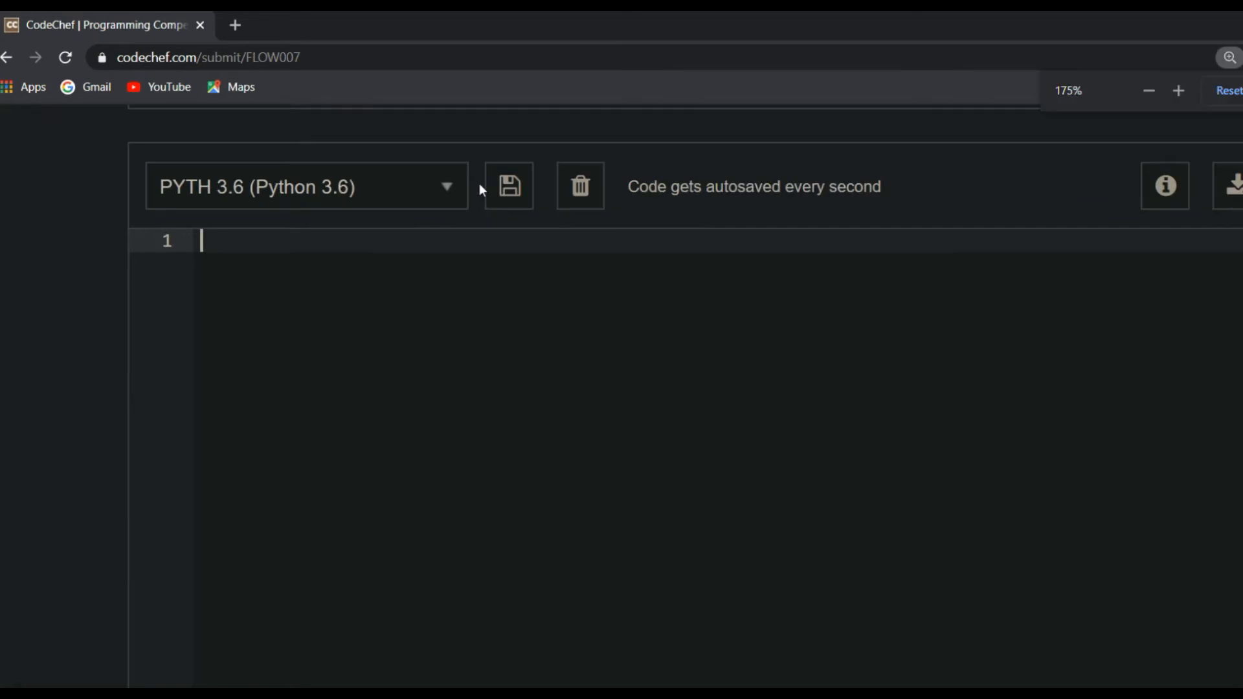
click(1179, 90)
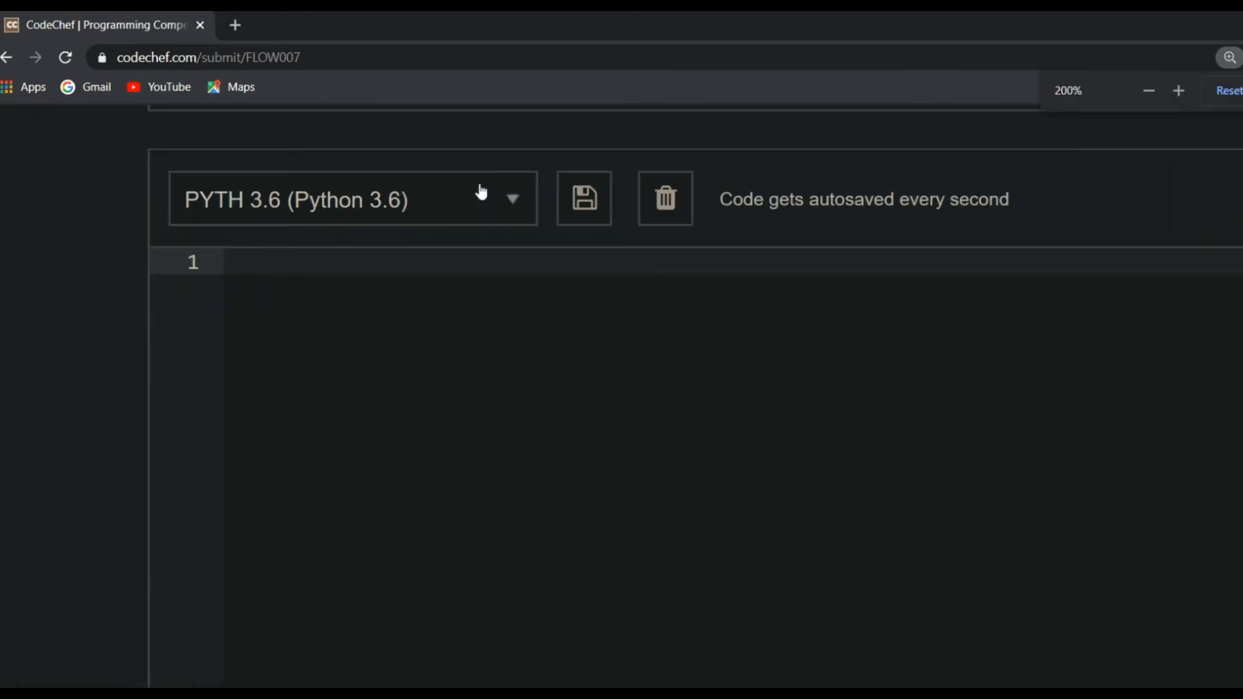
Step: Write 'testcase = int(input())', the loop reading n, and 'reverse = 0', fixing a stray '*'
text(te)
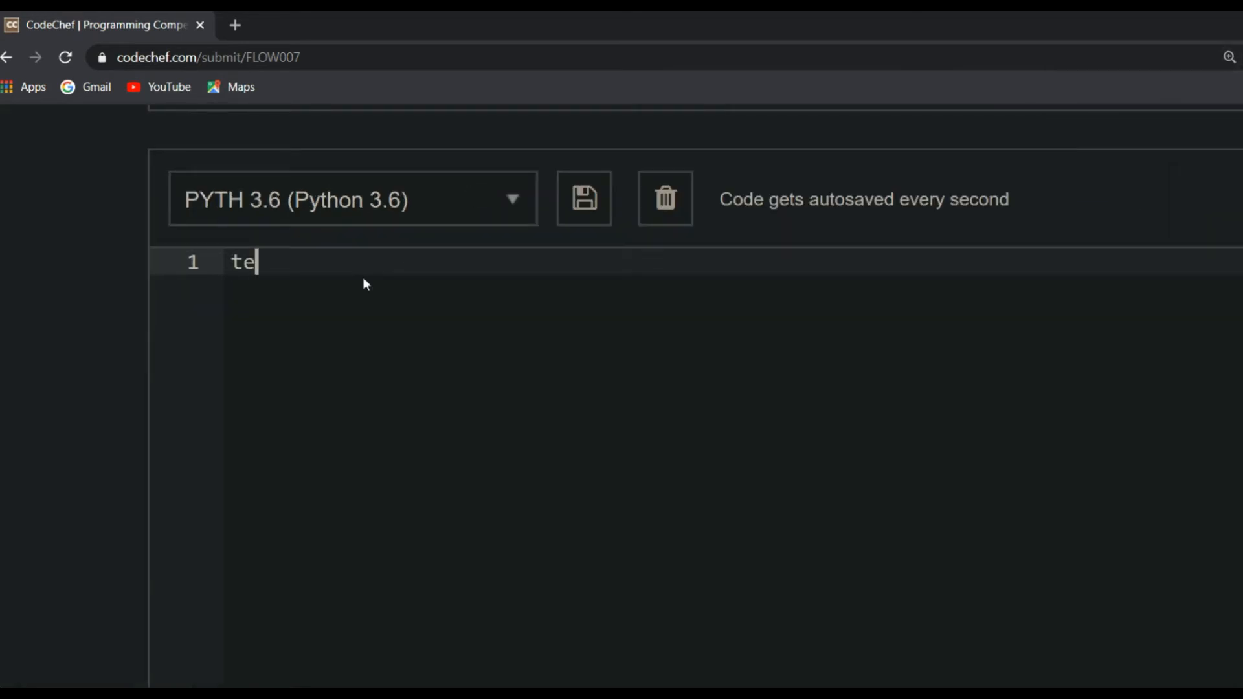
text(stcase)
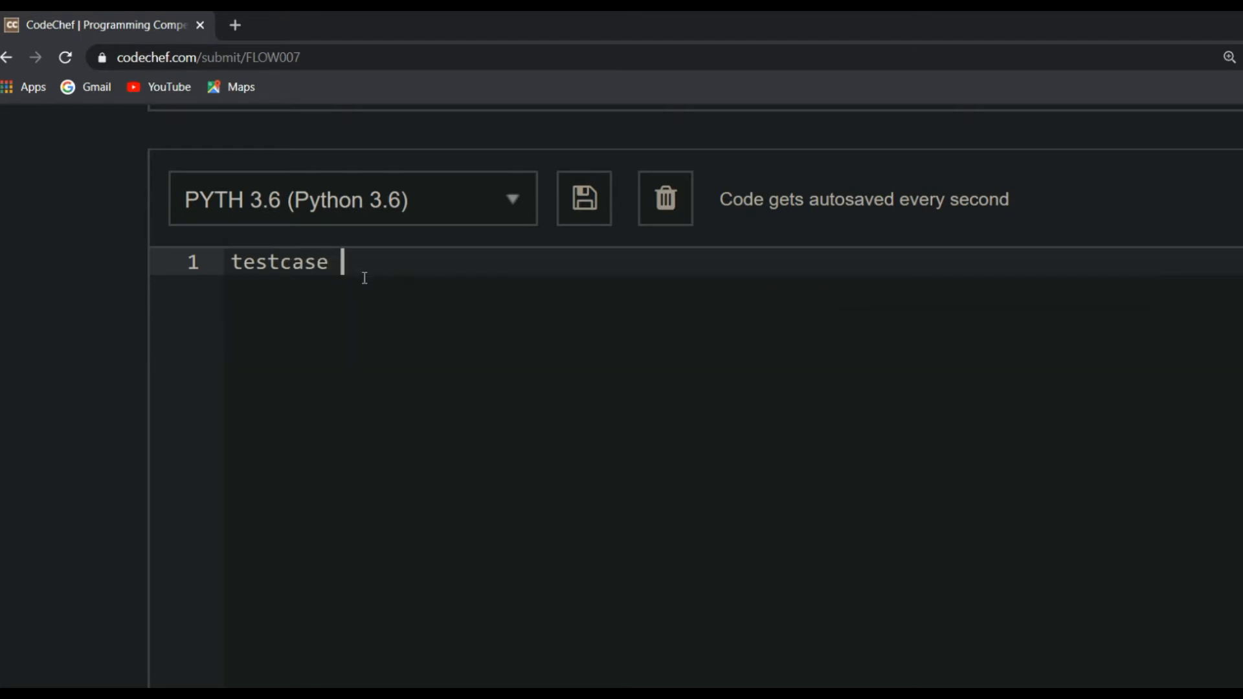
text(= int(input()))
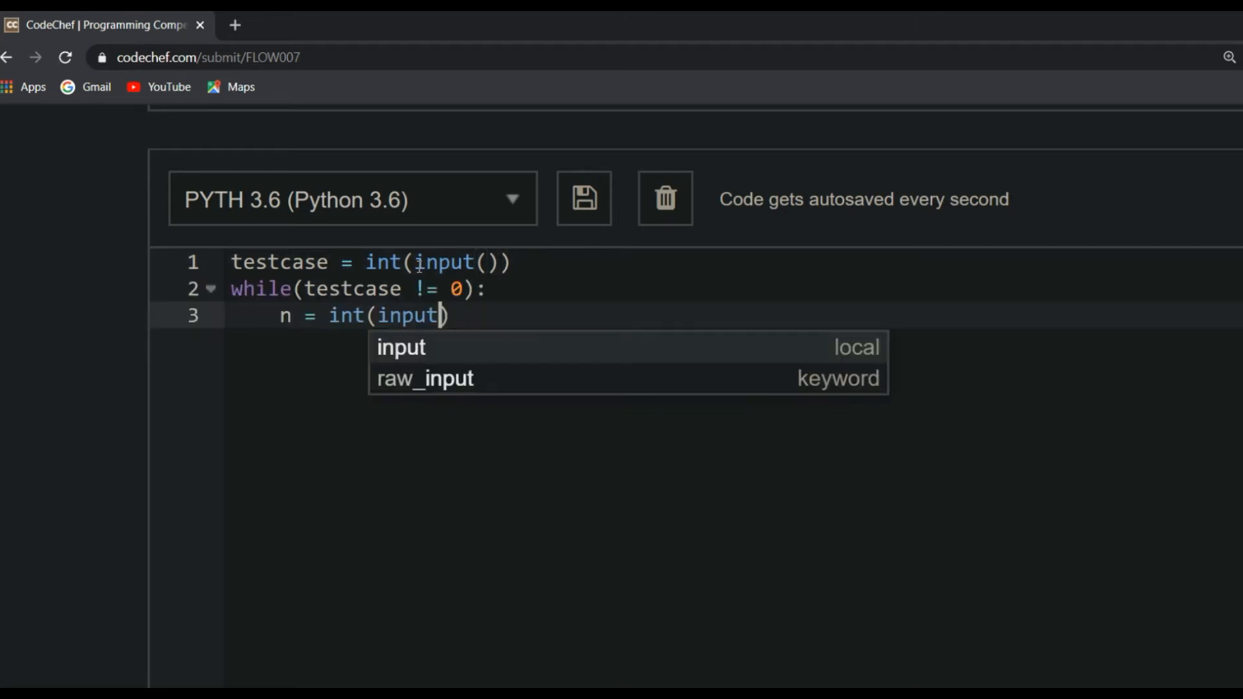
text(*)
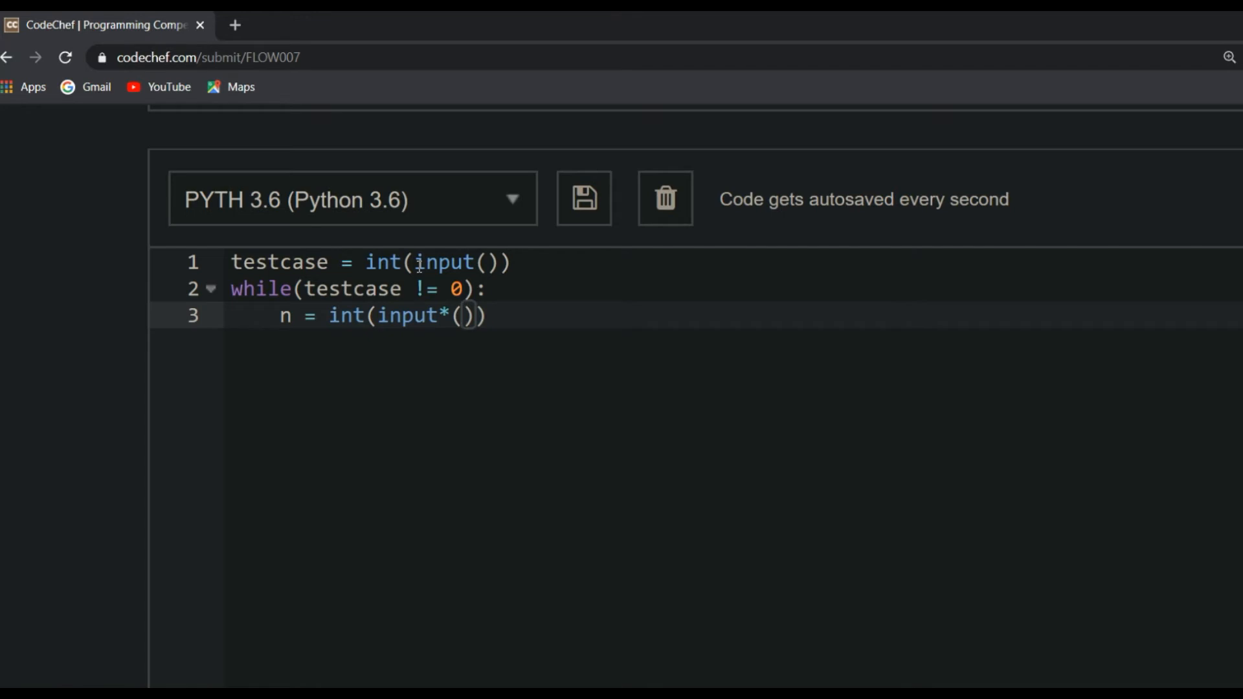
key(Backspace)
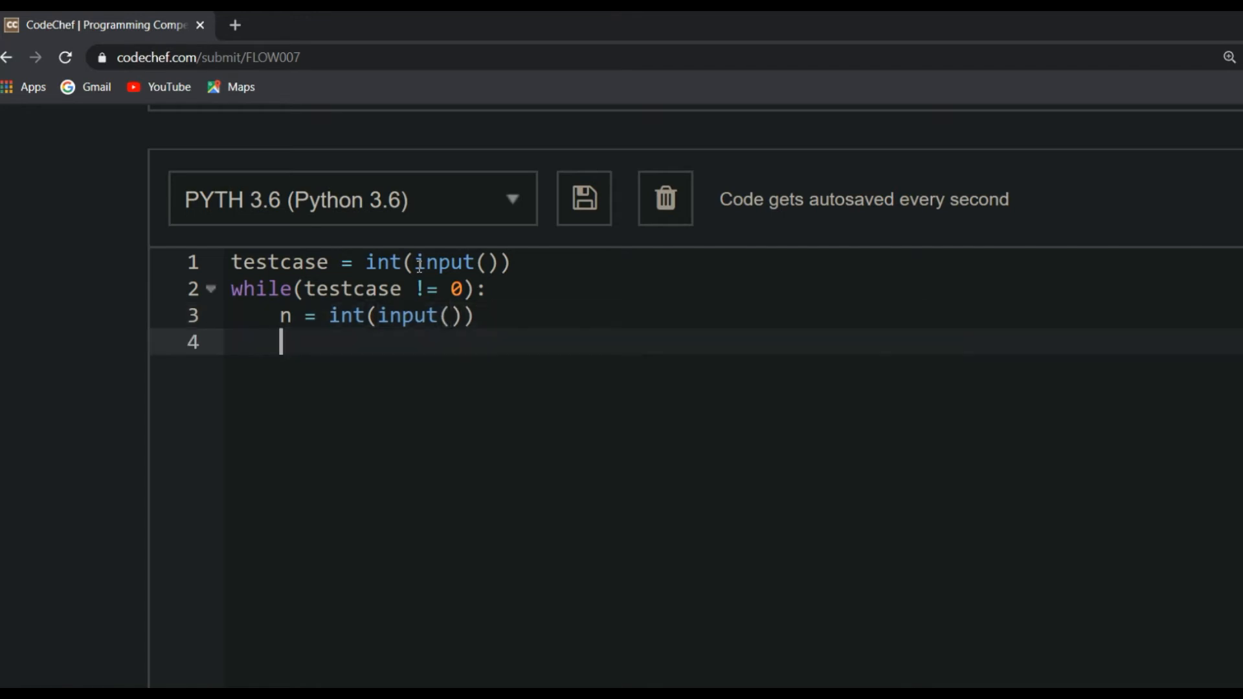
text(revers)
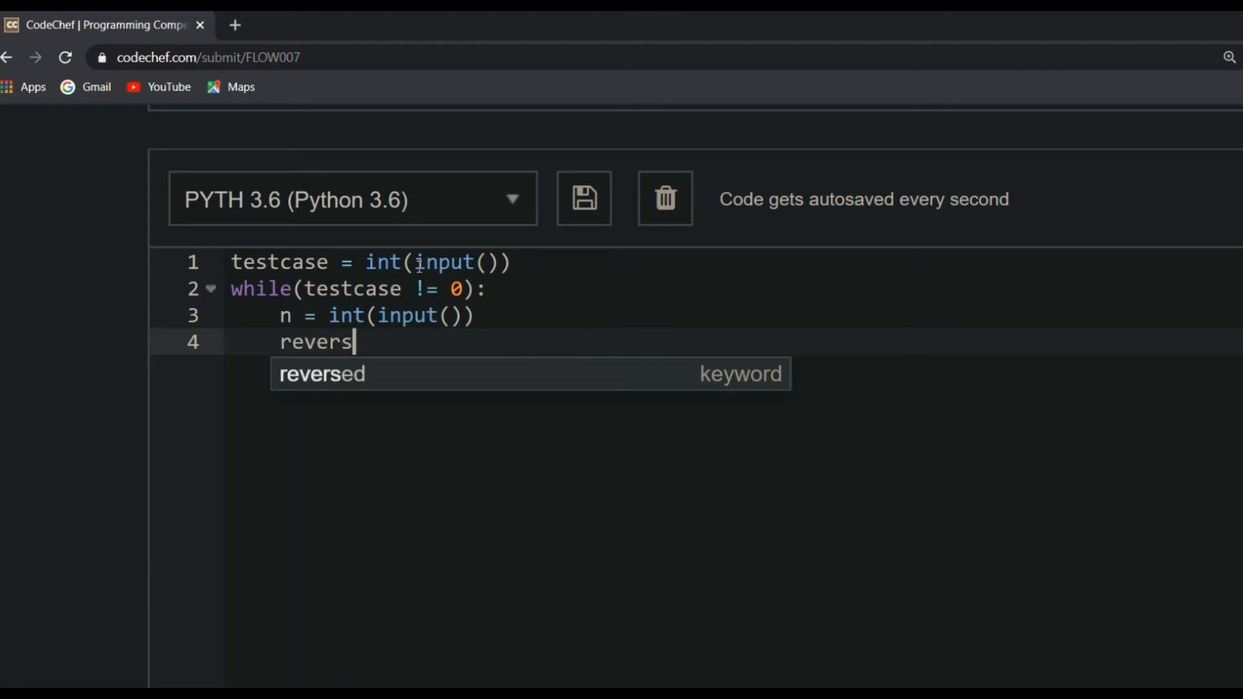
text(e = 0)
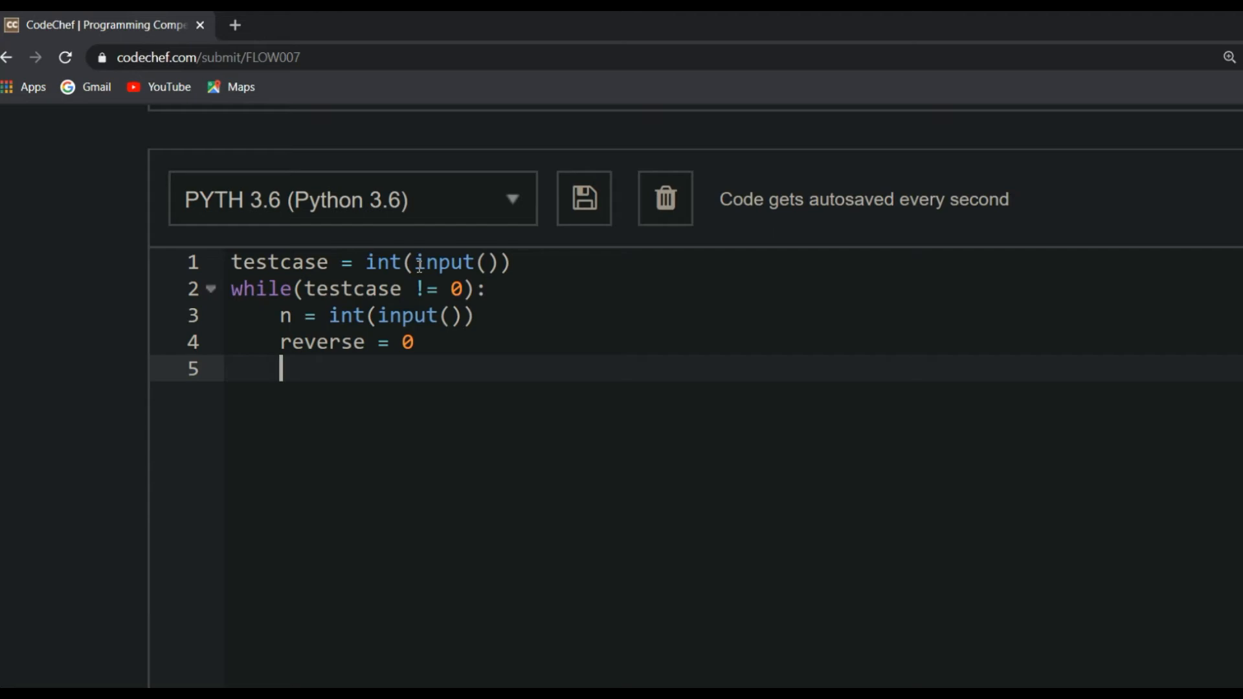
Step: Add line 5 'reverse = reverse + n % 10' and place the cursor after 'reverse' to edit it
text(reverse = reverse +)
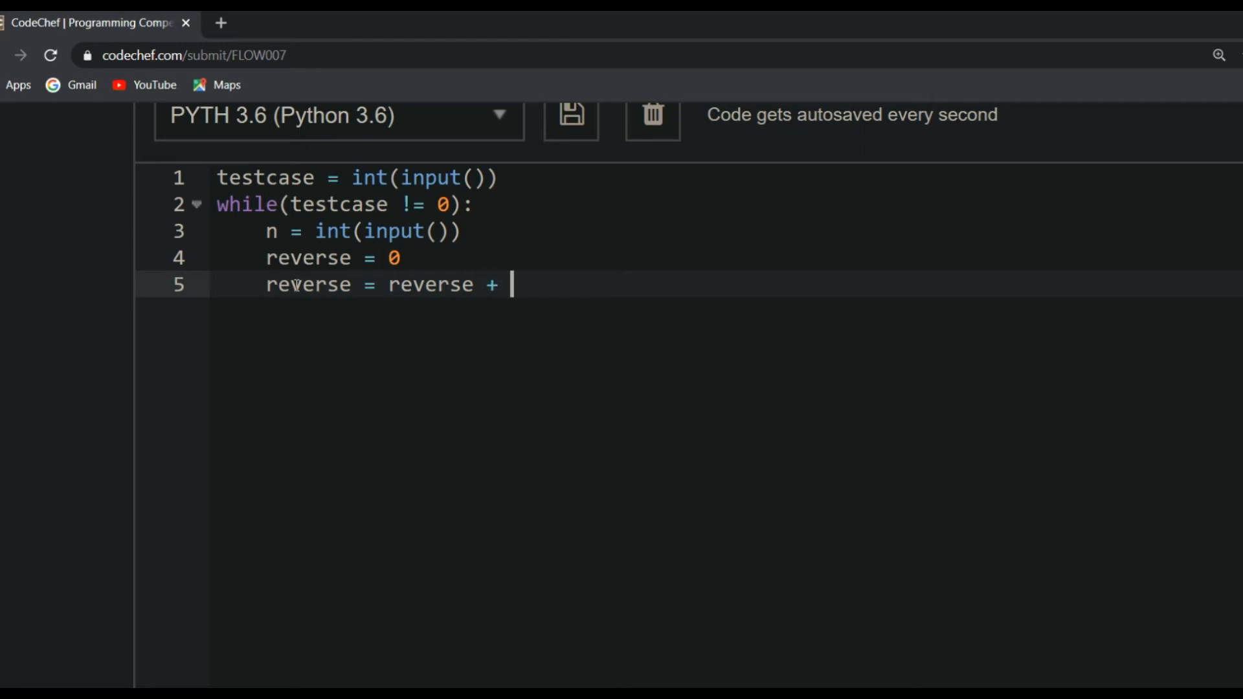
text(n % 10)
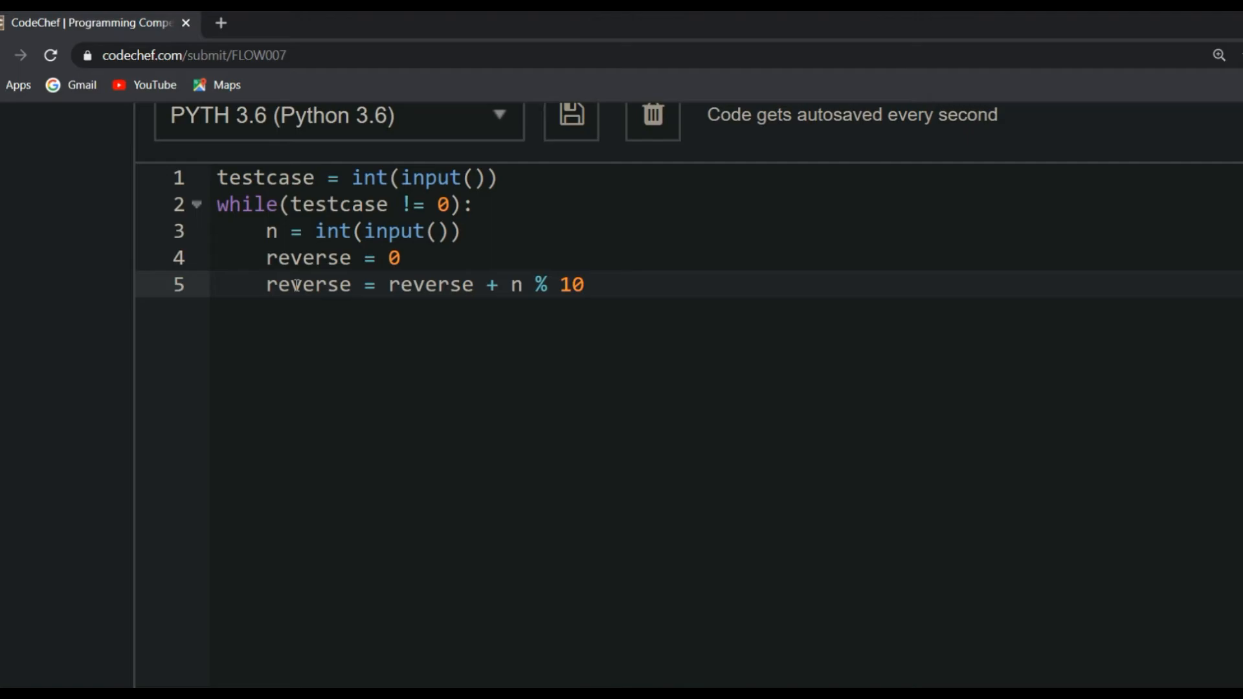
click(483, 285)
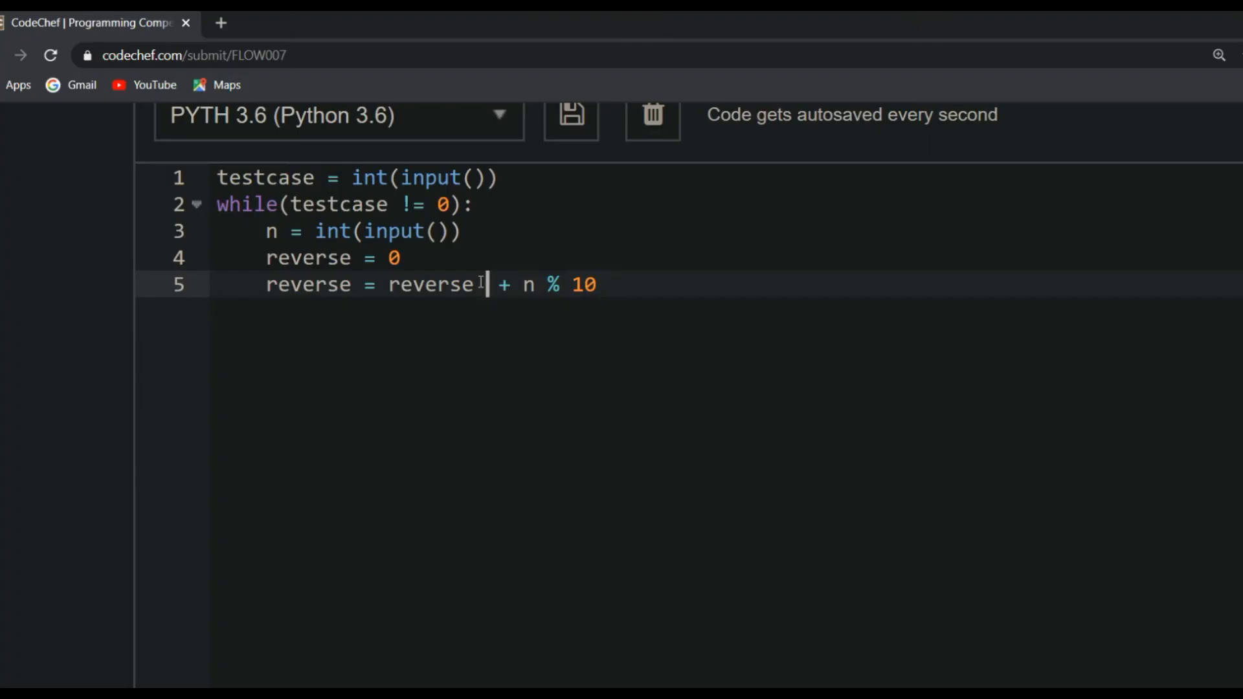
Step: Rewrite line 5 as 'reverse = (reverse * 10) + (n % 10)' and begin 'n ='
text(* 10)
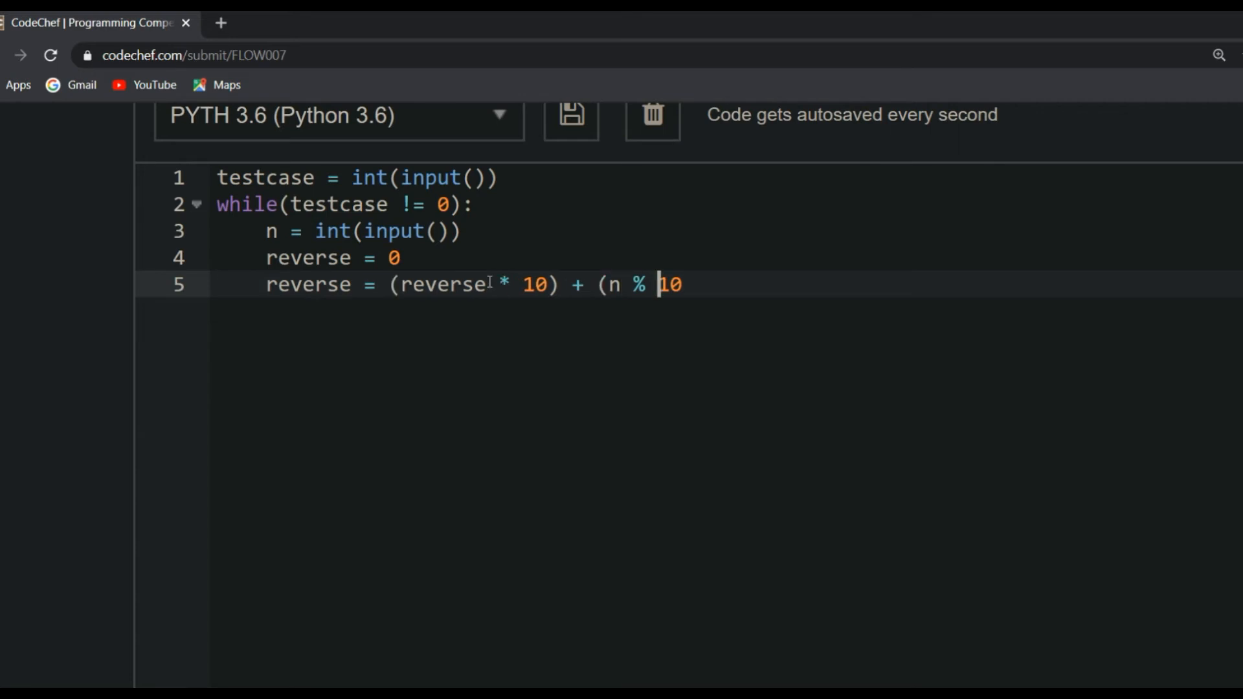
text())
text(n =)
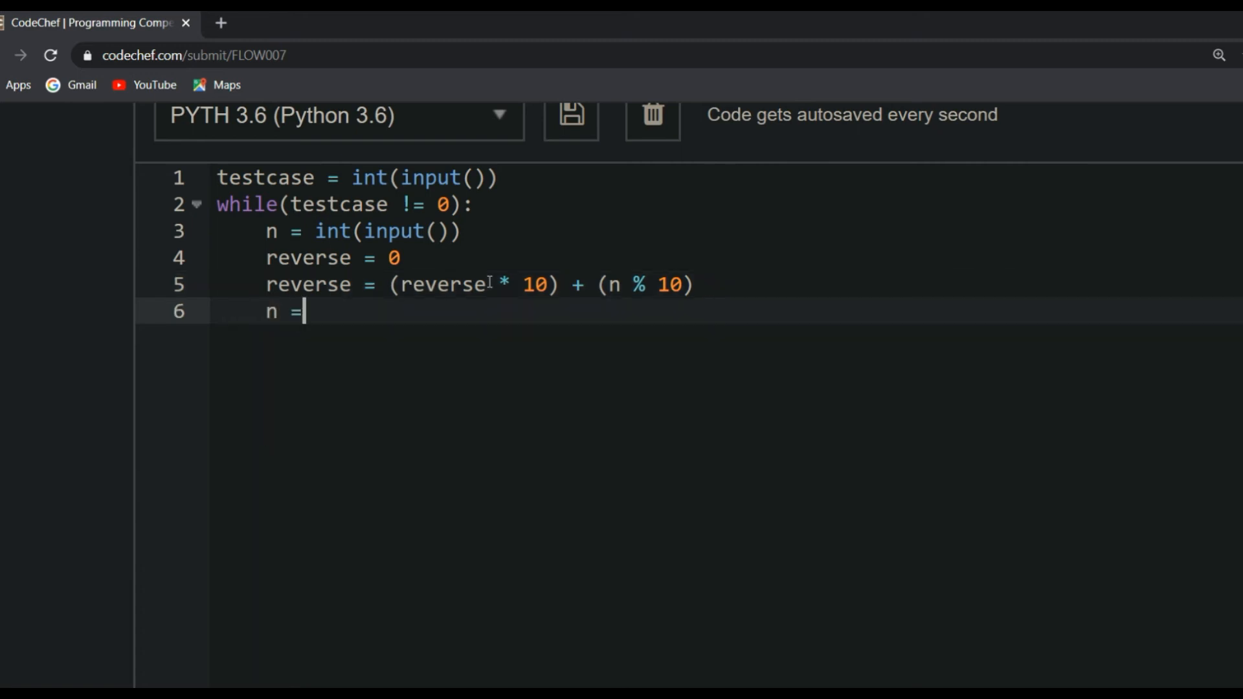
Step: Complete 'n = n // 10' and wrap both lines in a 'while(n != 0):' loop
text(n // 10)
text(while()
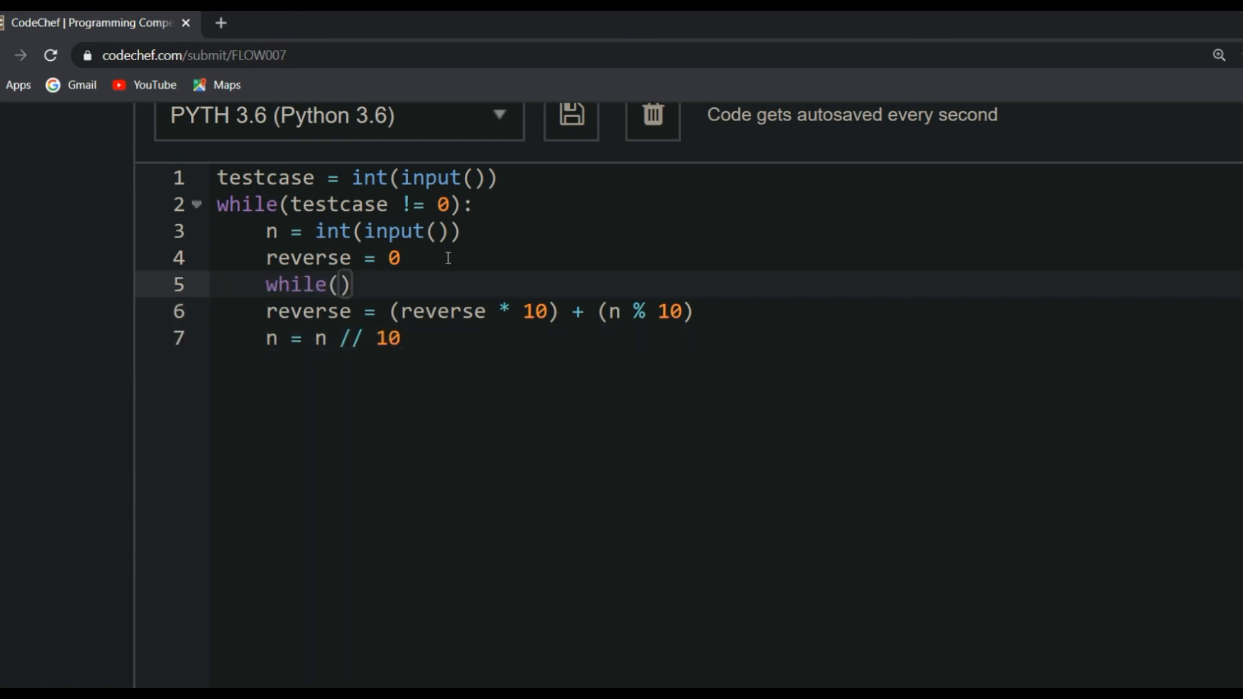
text(n !)
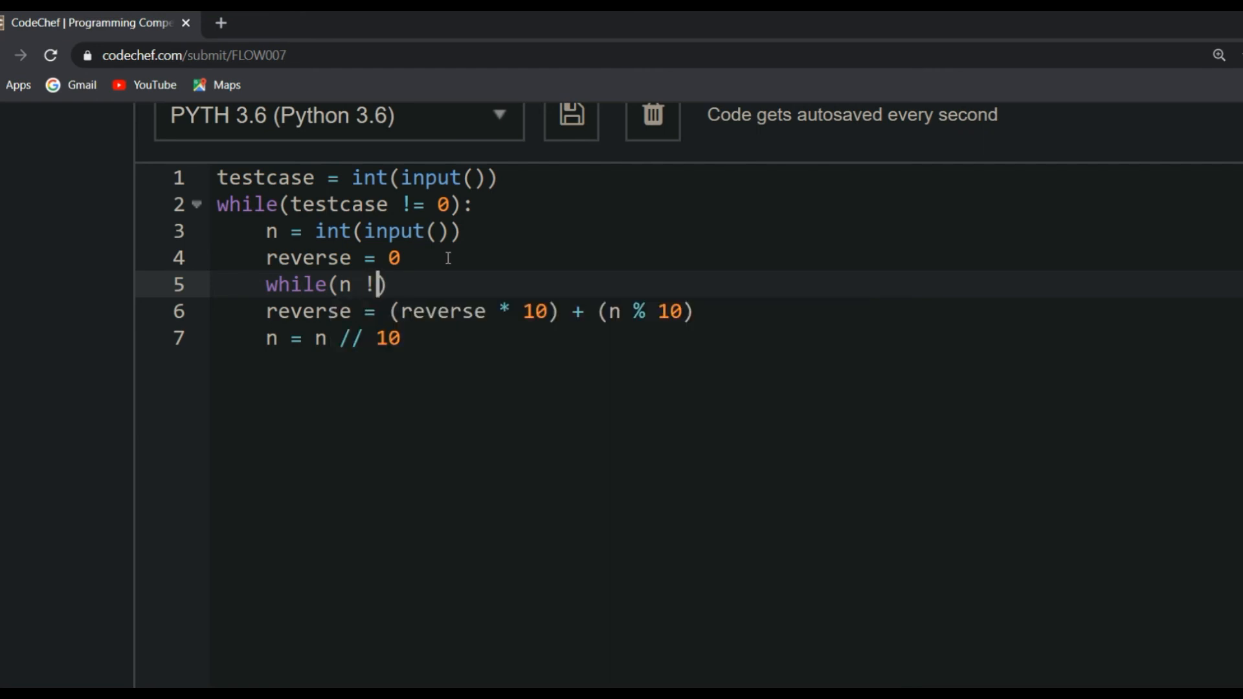
text(= 0)
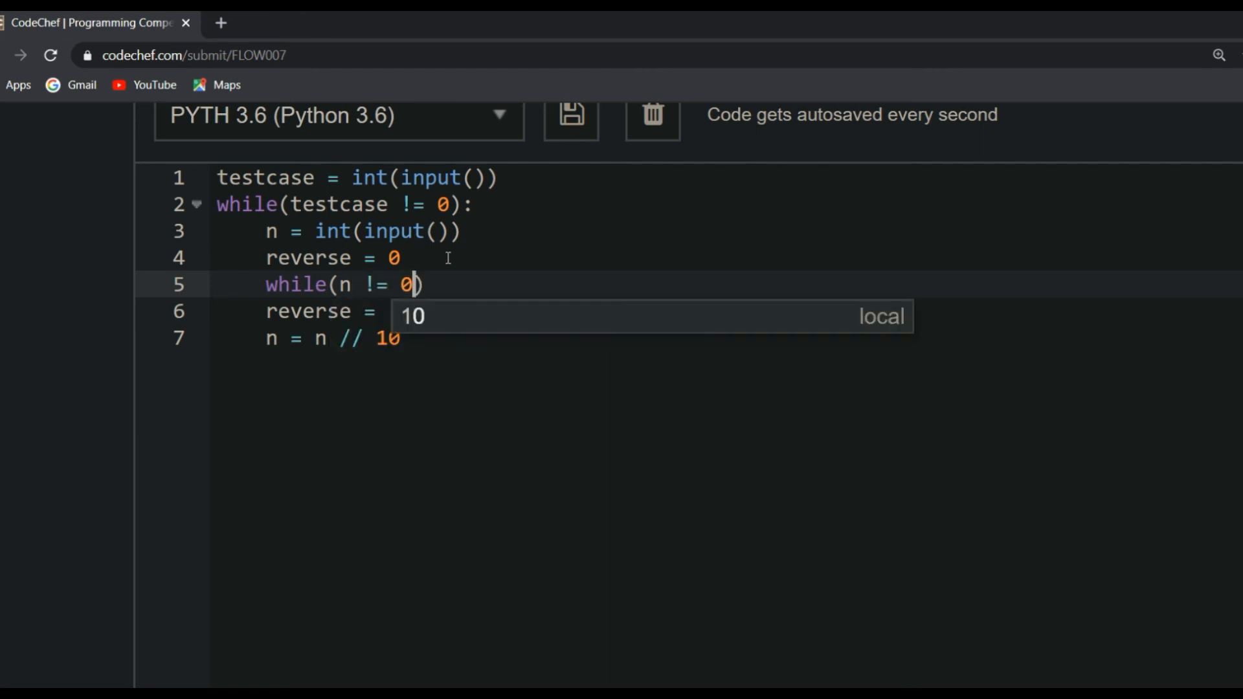
text(:)
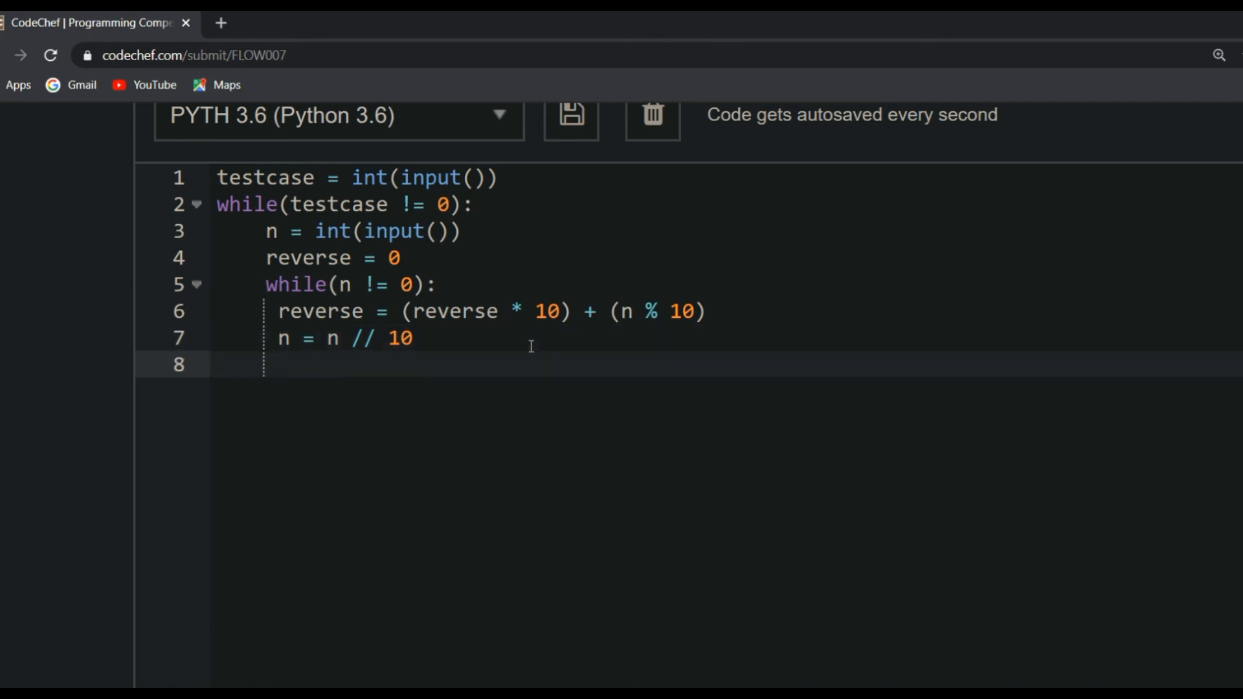
Step: Add 'print(reverse)' on line 8 and 'testcase -= 1' on line 9 to finish the outer loop
text(print)
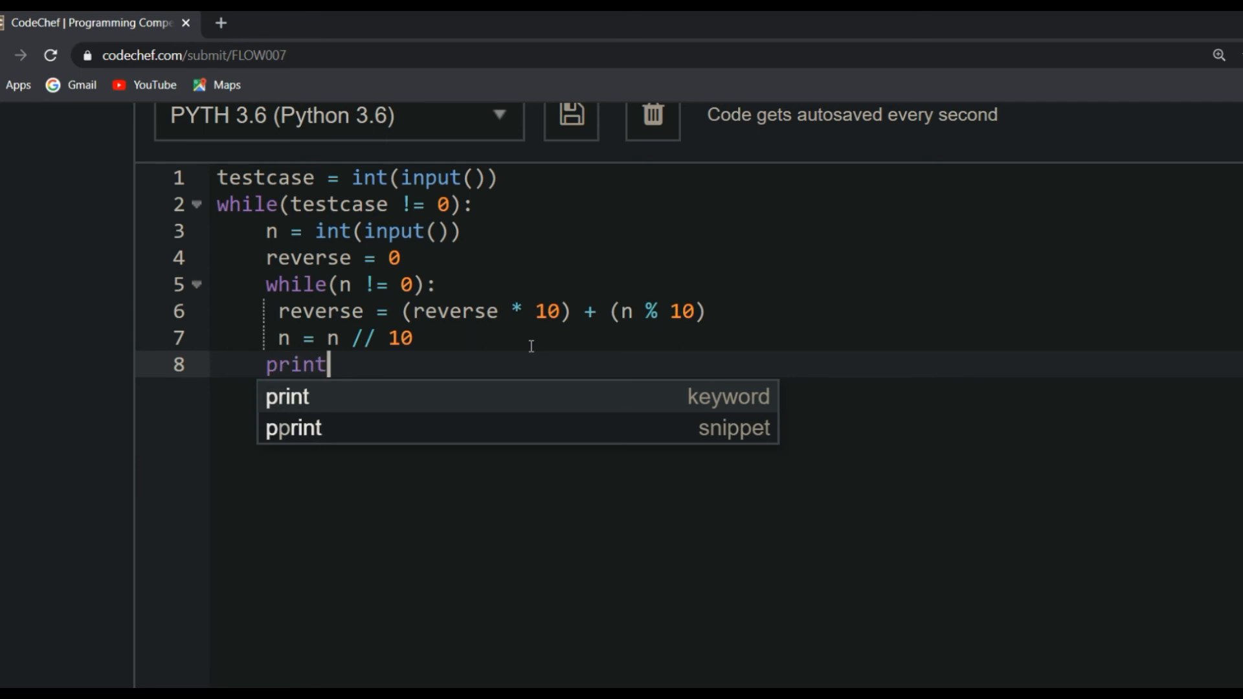
text((reverse))
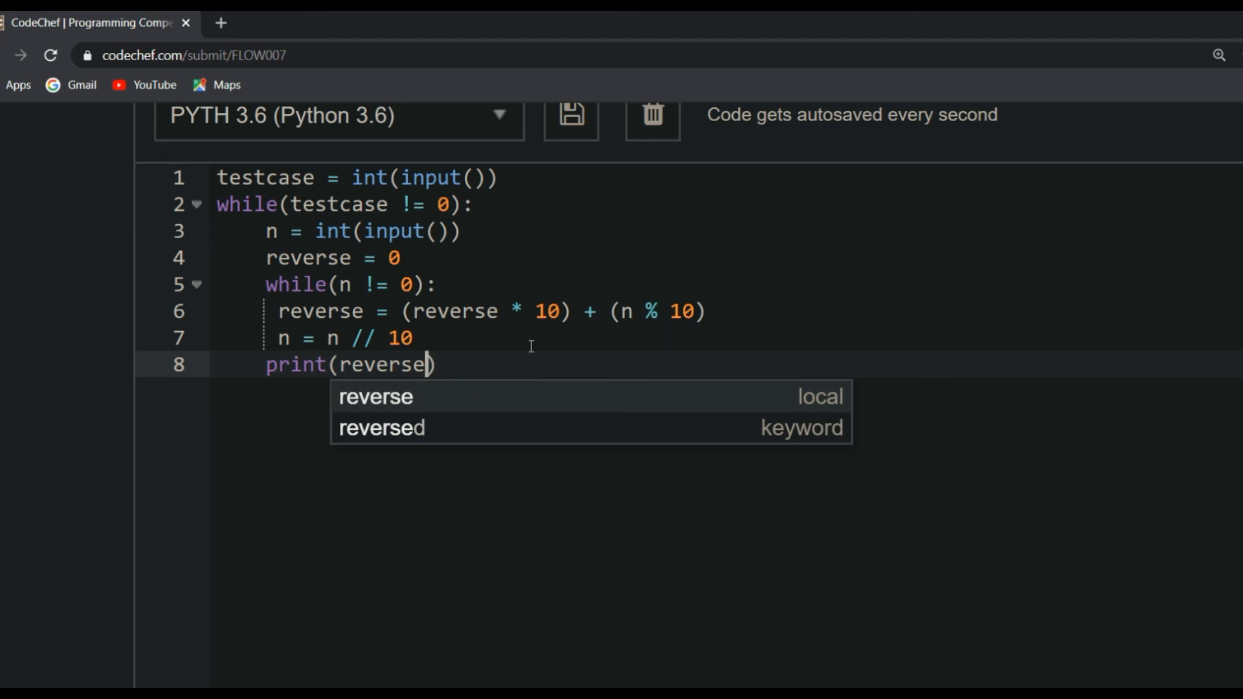
key(Escape)
text(testcase -= 1)
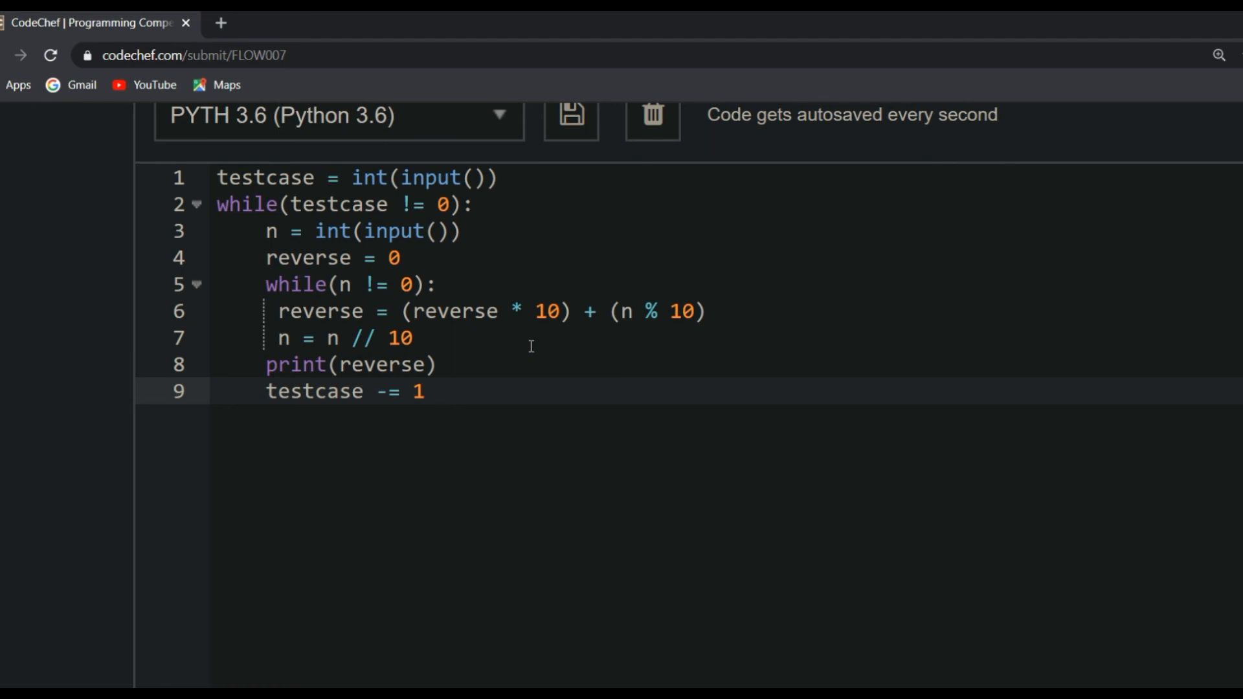
click(437, 391)
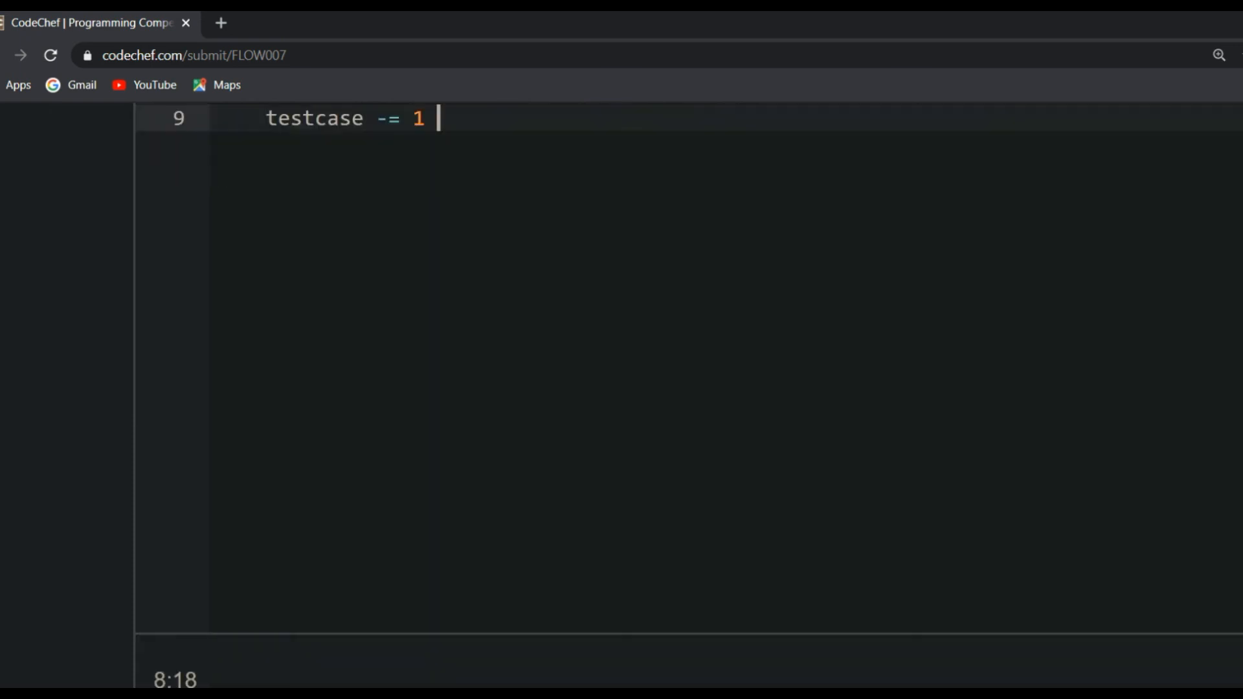
Step: Run with custom input 4, 12345, 31203, 2123, 2300, then hit Submit for FLOW007
scroll(down, 3)
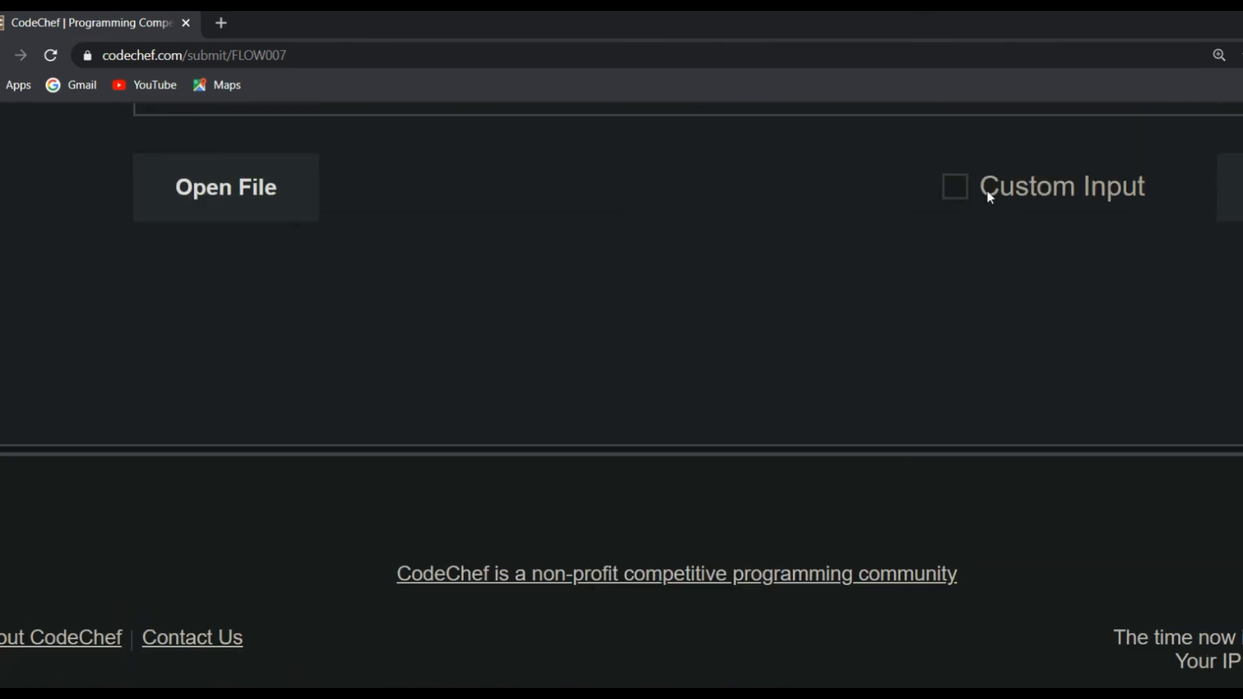
click(954, 187)
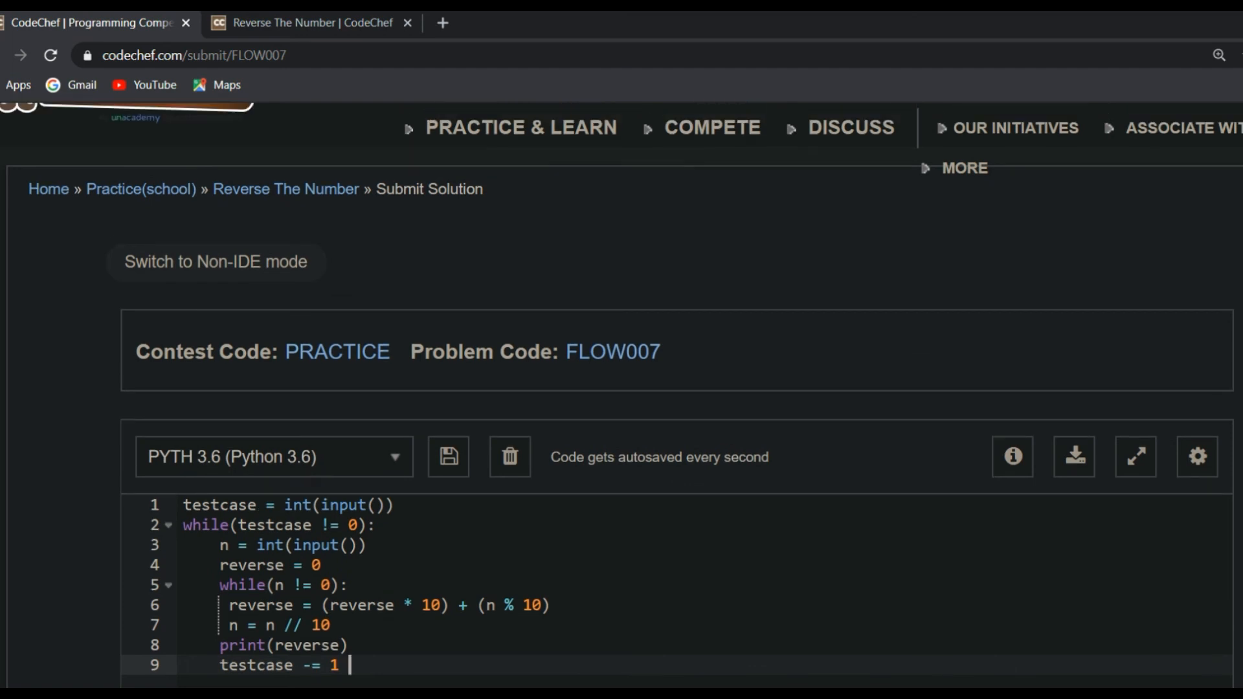
scroll(down, 3)
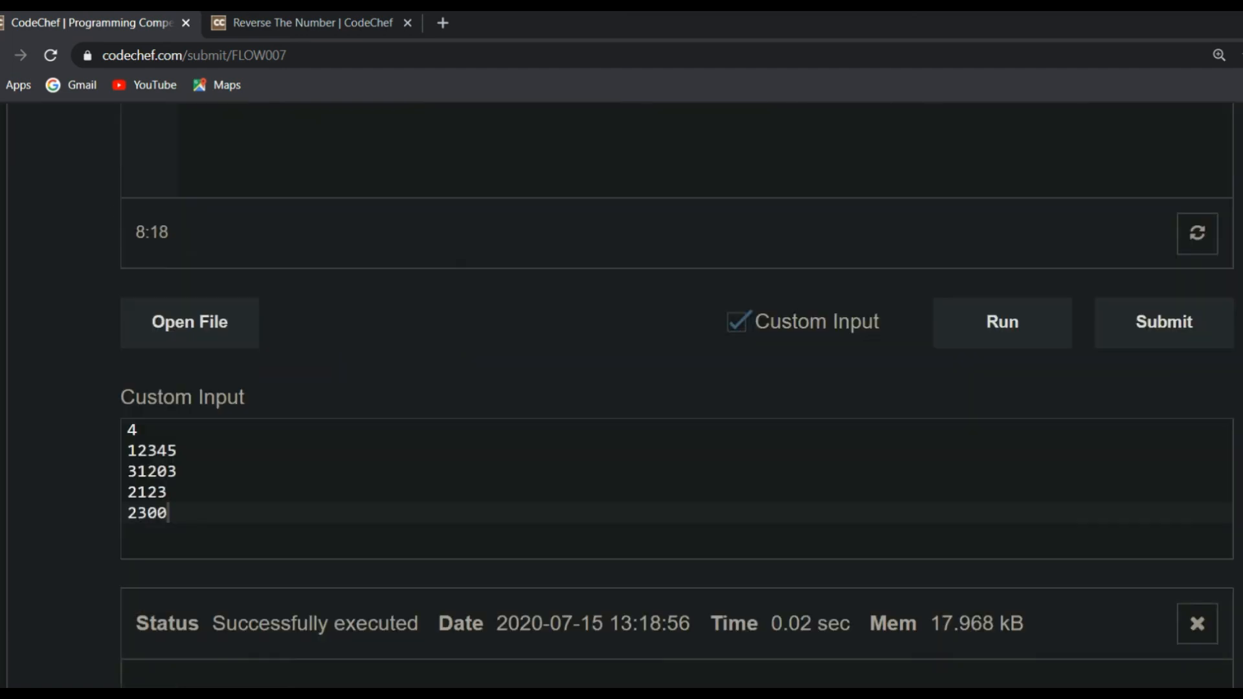
click(1163, 323)
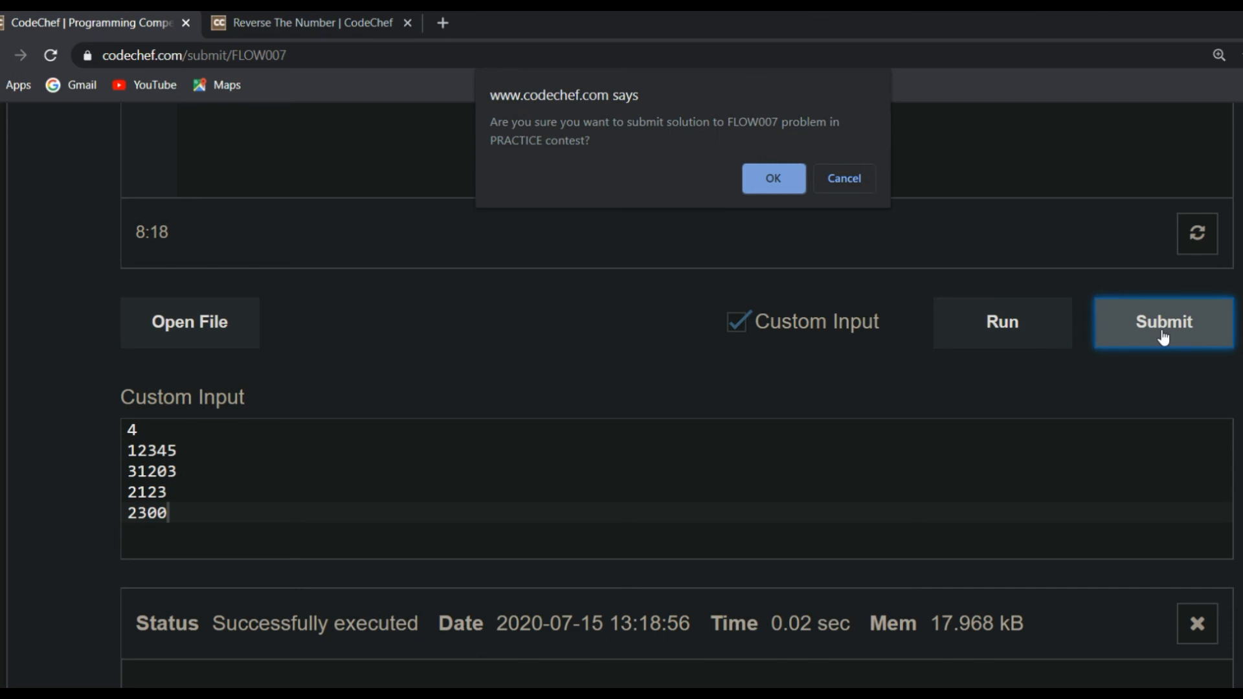
Step: Confirm the submission and see the Correct Answer verdict in 0.02 seconds
click(771, 177)
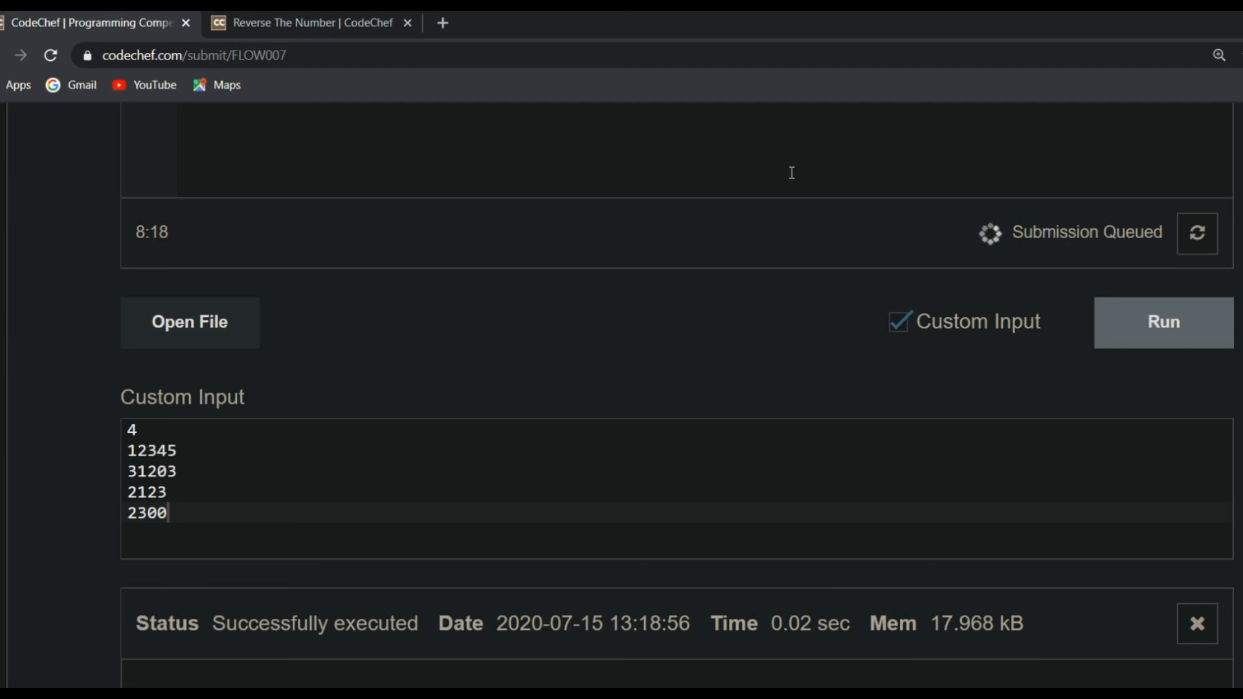
scroll(up, 3)
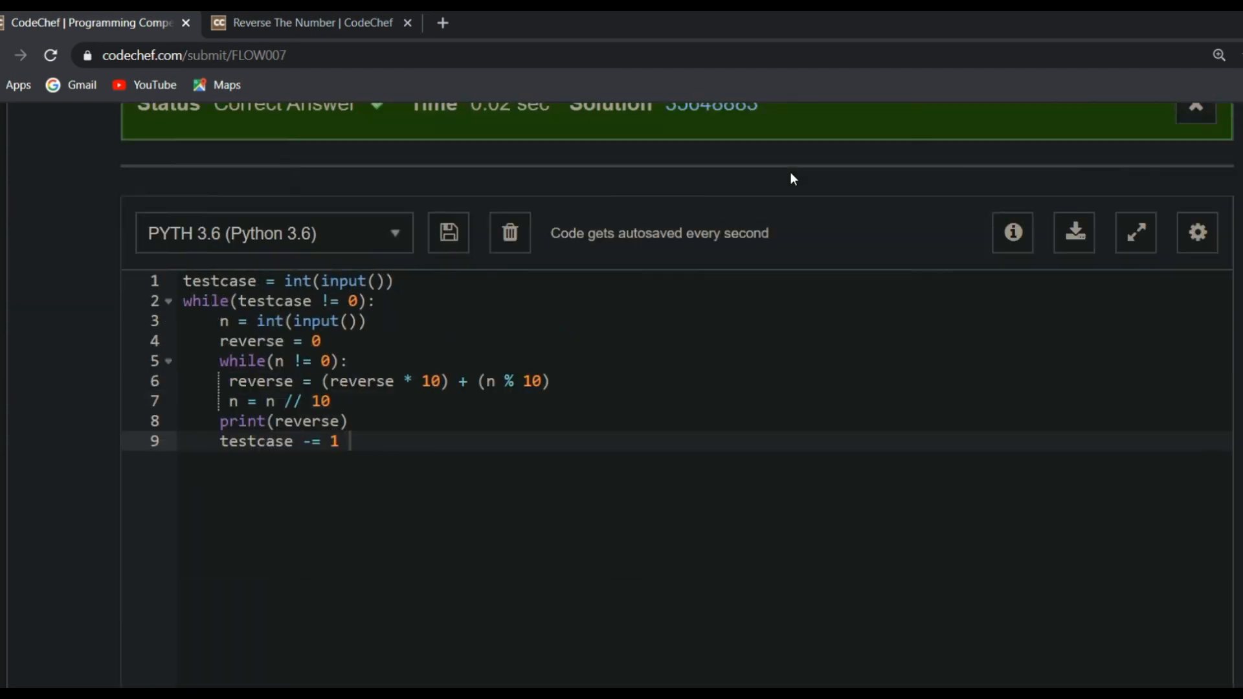
scroll(up, 3)
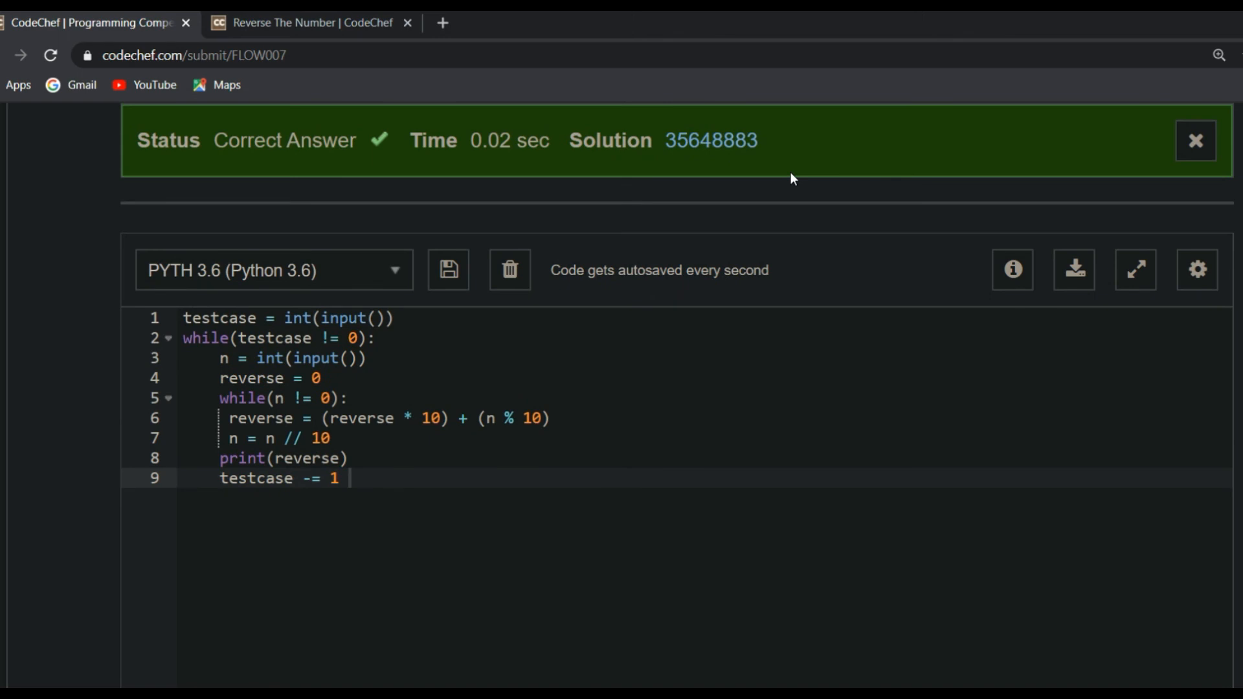